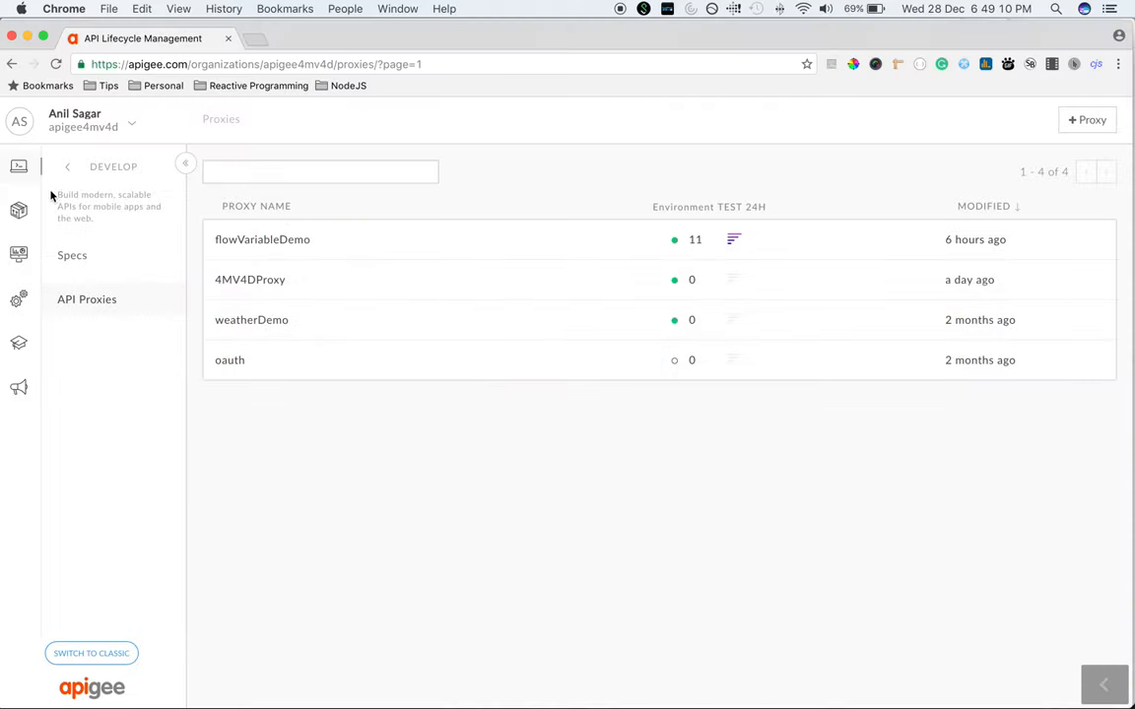
mouse_move(157, 167)
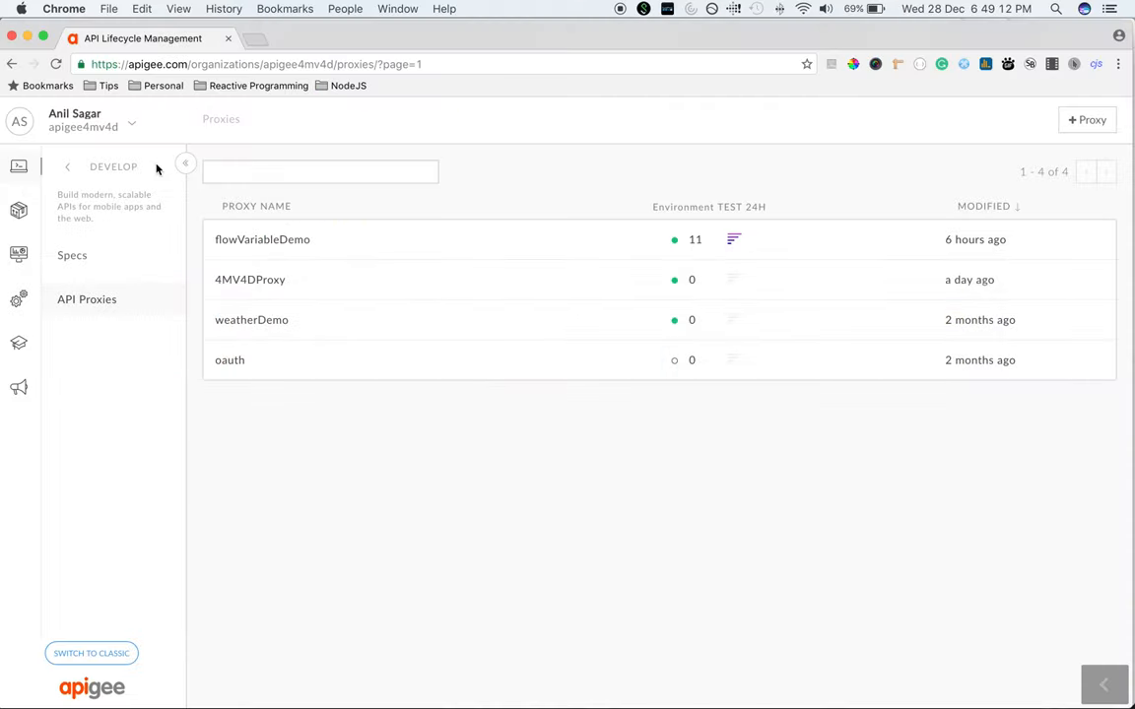
Step: Start a reverse proxy named 4mv4dDemo targeting mocktarget.apigee.net
left_click(1088, 120)
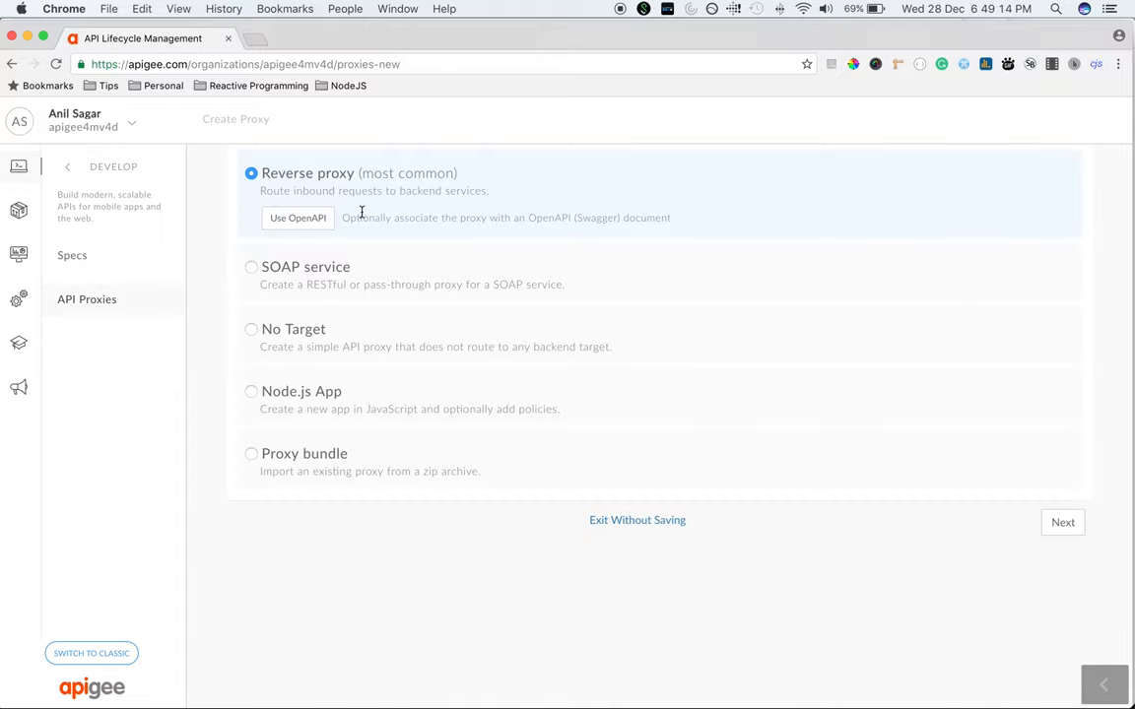
left_click(1062, 522)
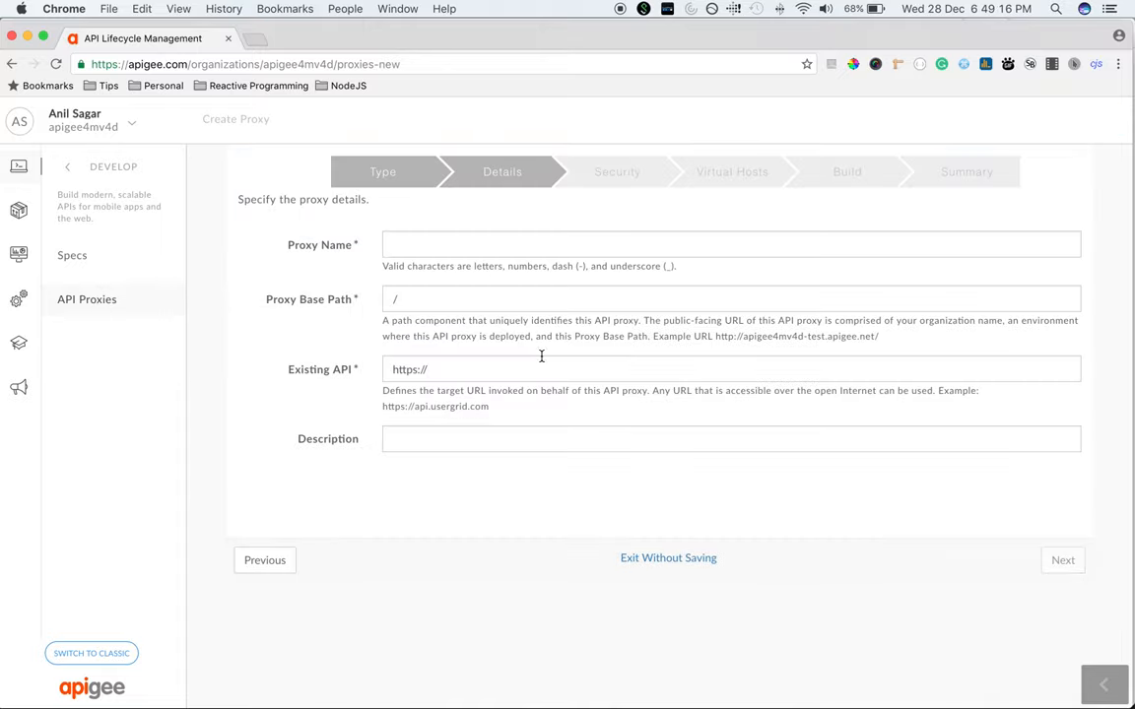
left_click(731, 244)
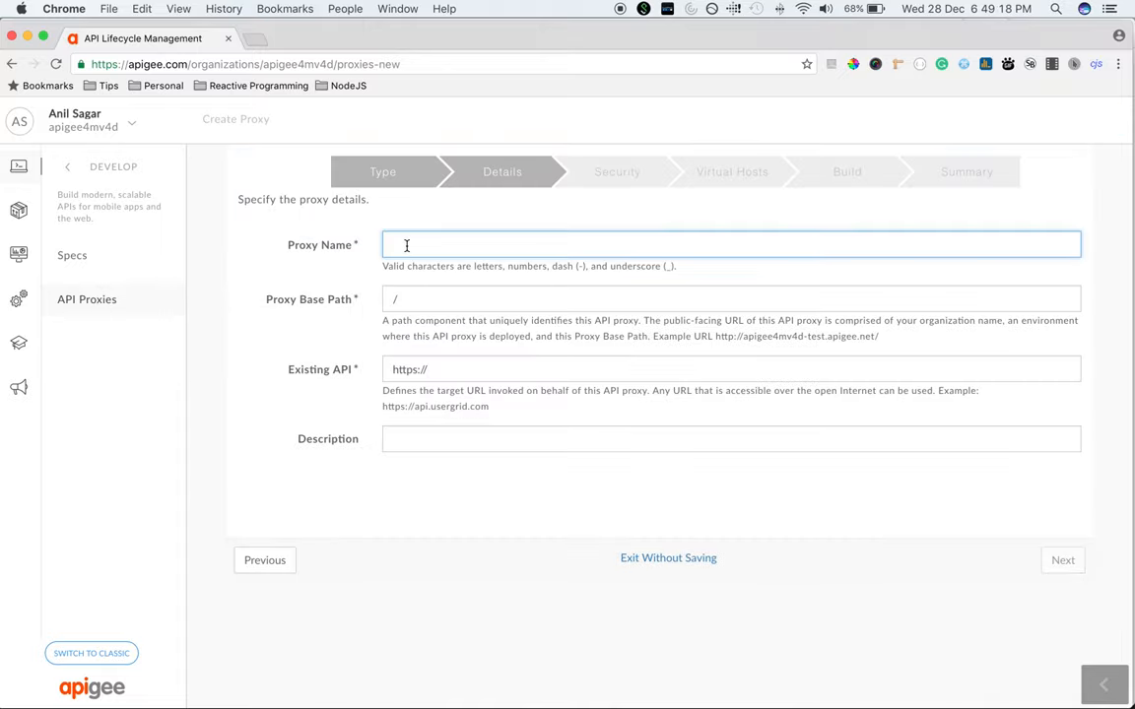
type("4mv4d")
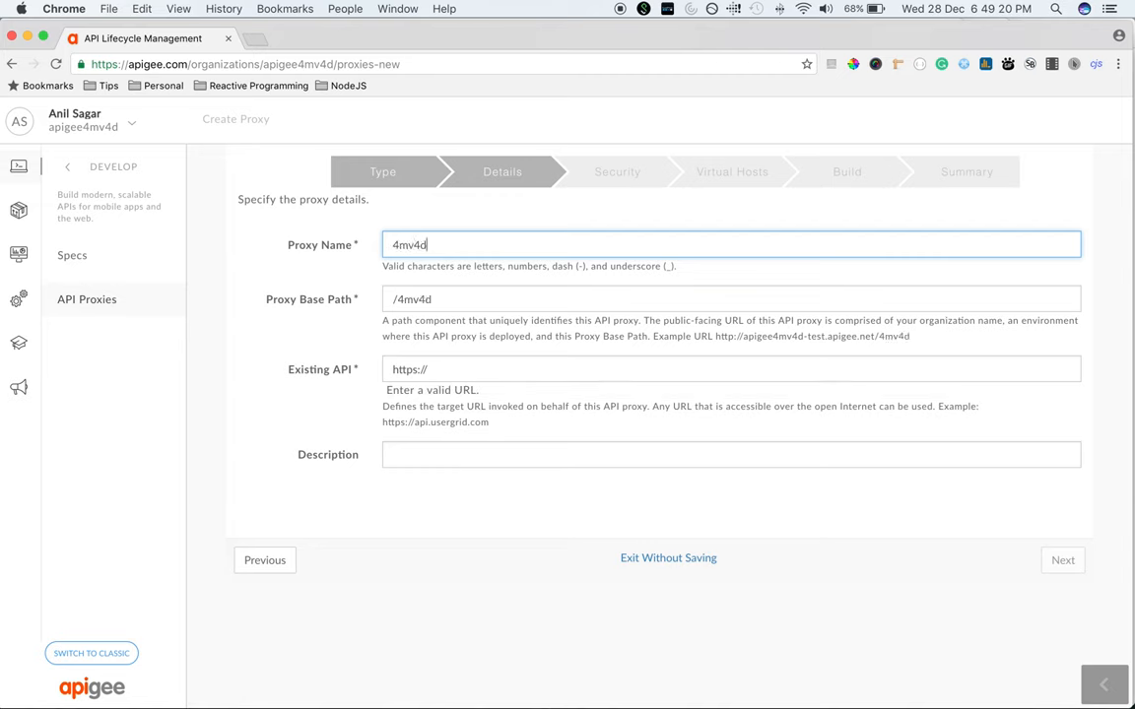
type("Demo")
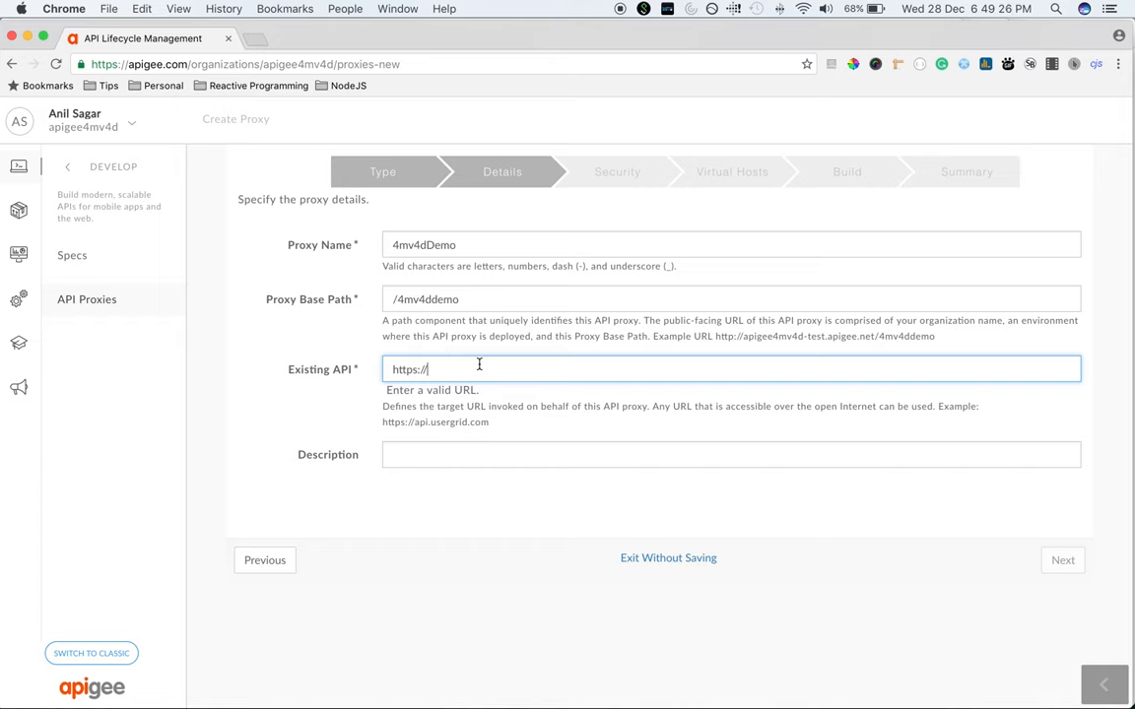
mouse_move(414, 178)
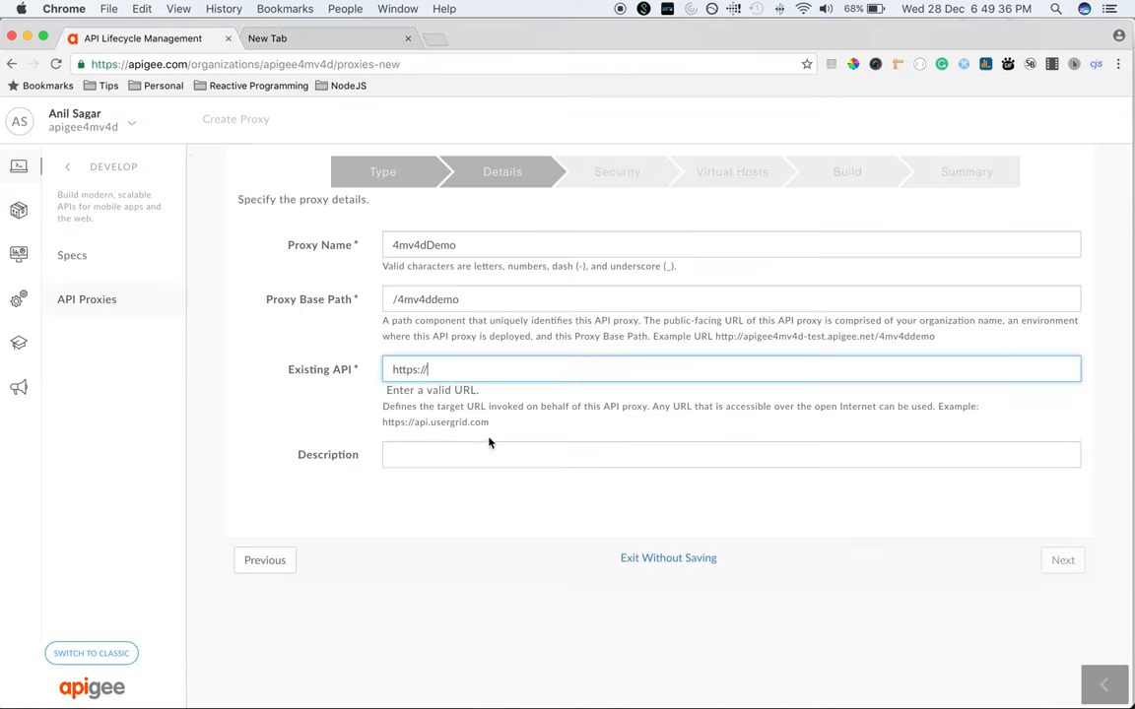
type("mocktarget.apigee.net")
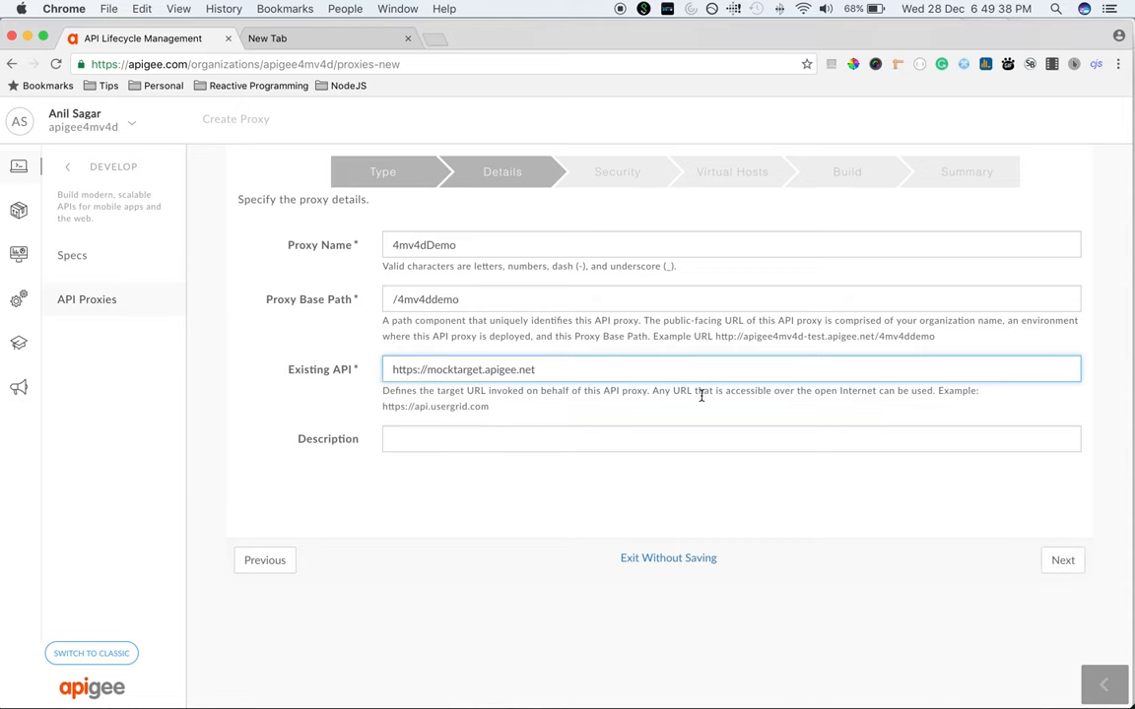
Step: Choose Pass through (none) security, keep default virtual hosts, and build and deploy to test
left_click(1062, 560)
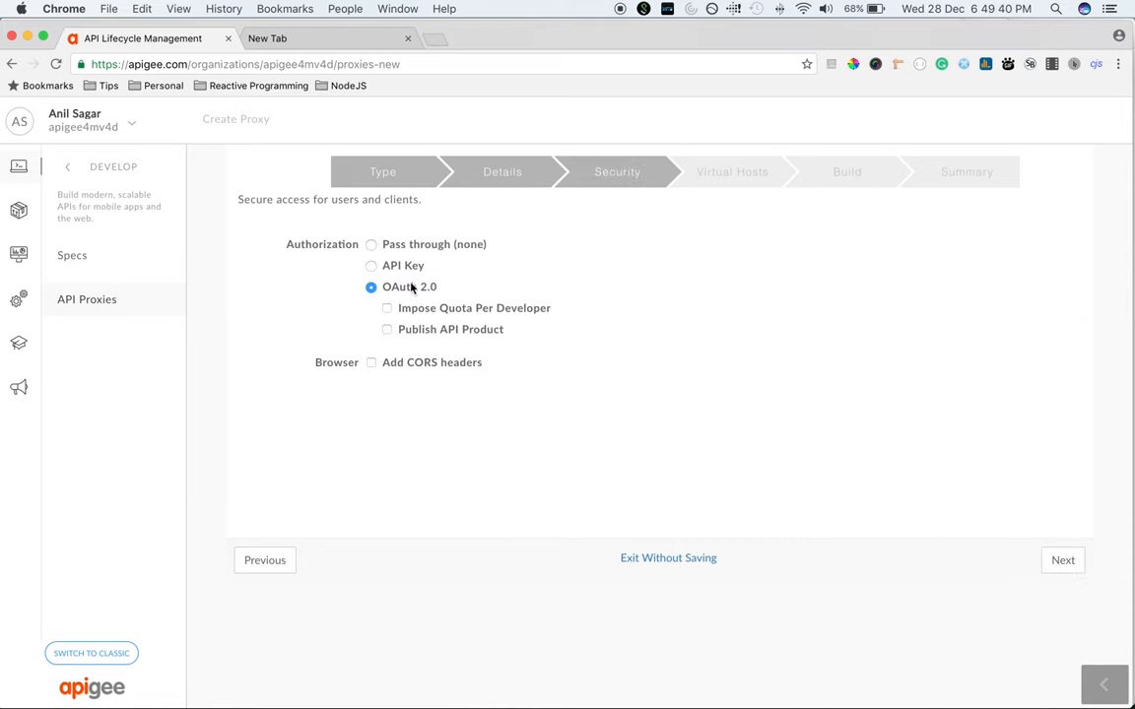
left_click(371, 245)
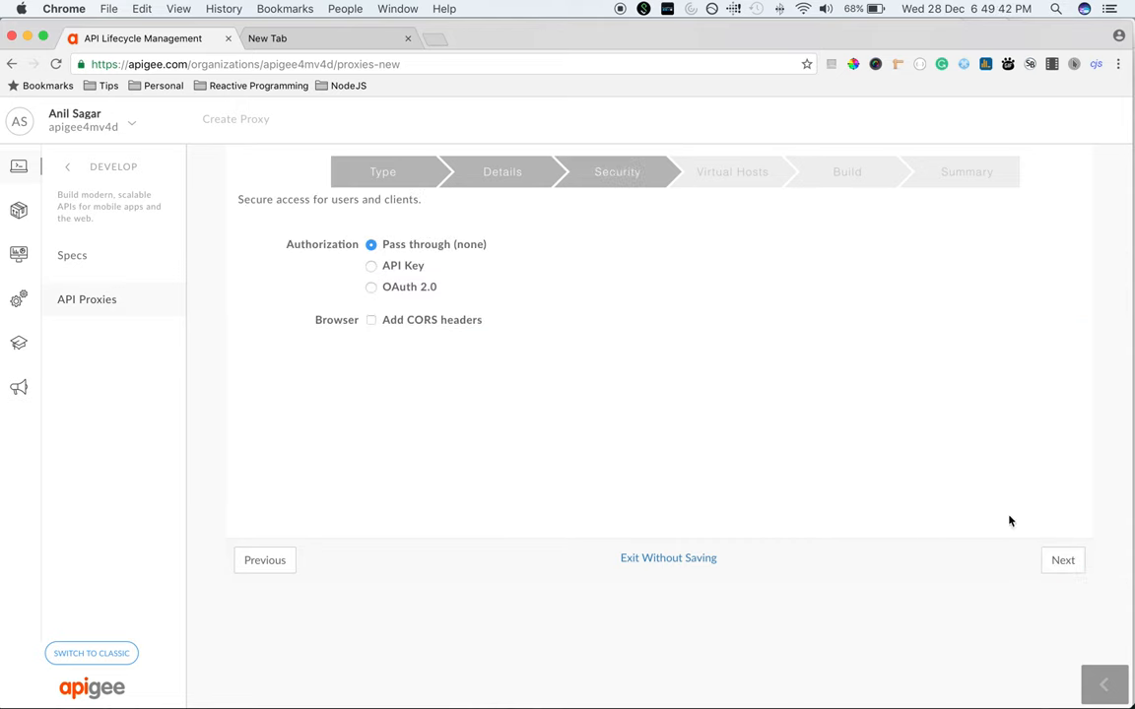
left_click(1062, 560)
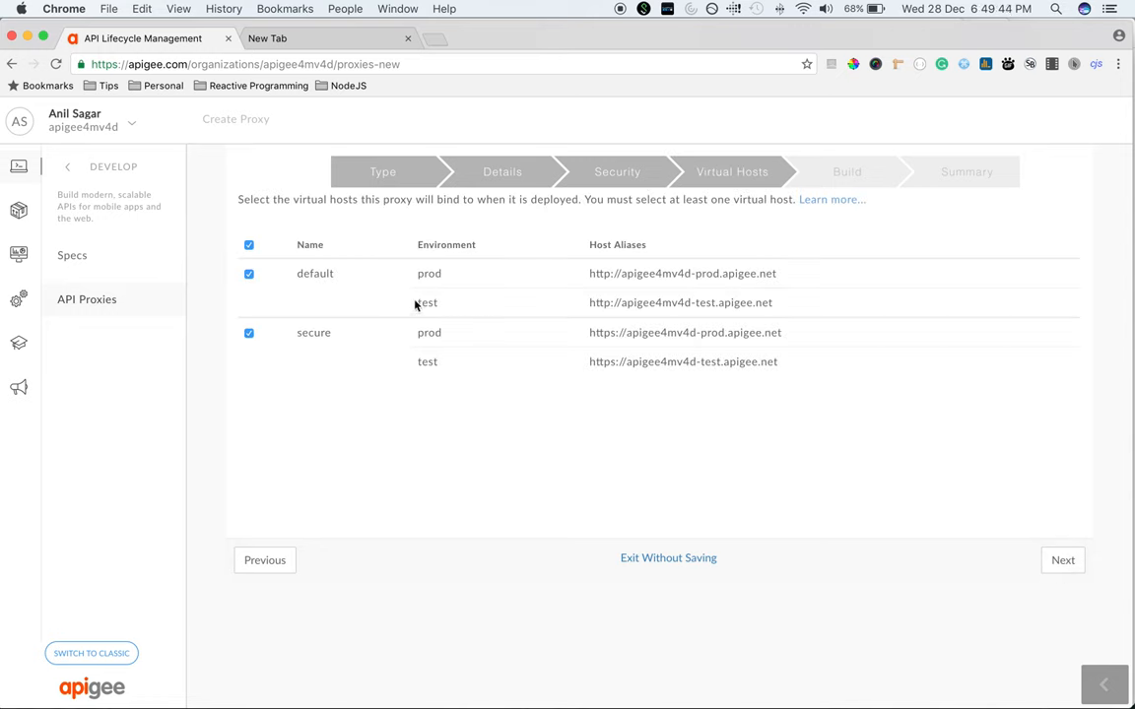
mouse_move(418, 242)
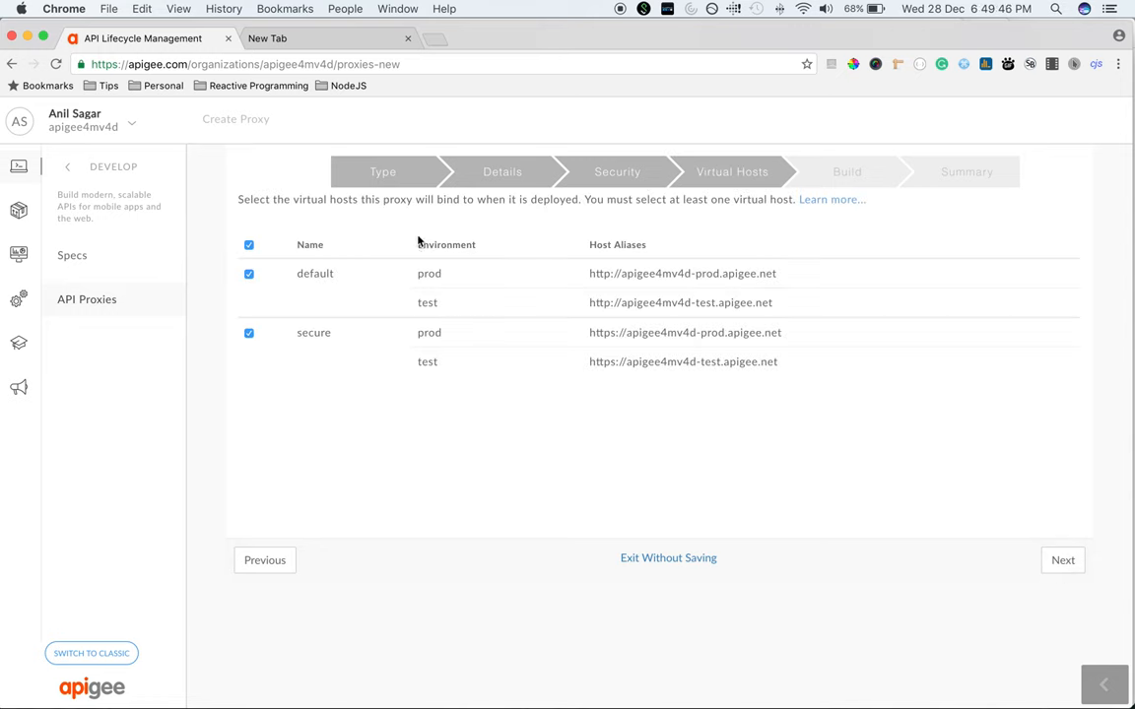
mouse_move(658, 292)
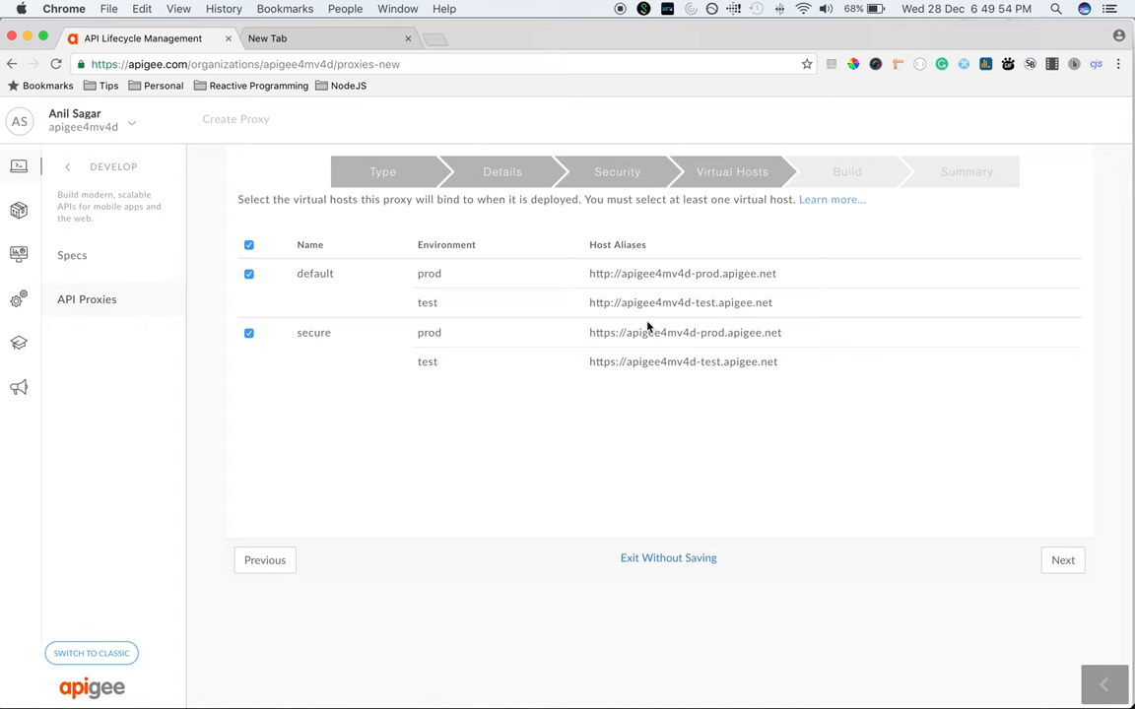
mouse_move(1021, 481)
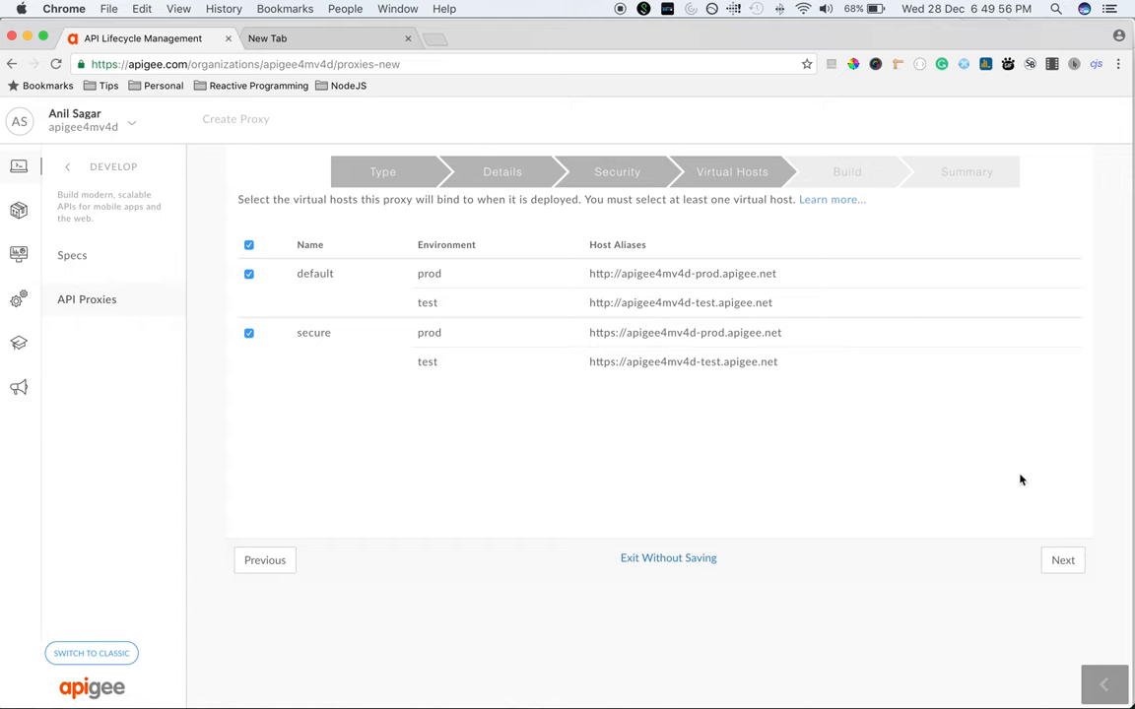
left_click(1062, 560)
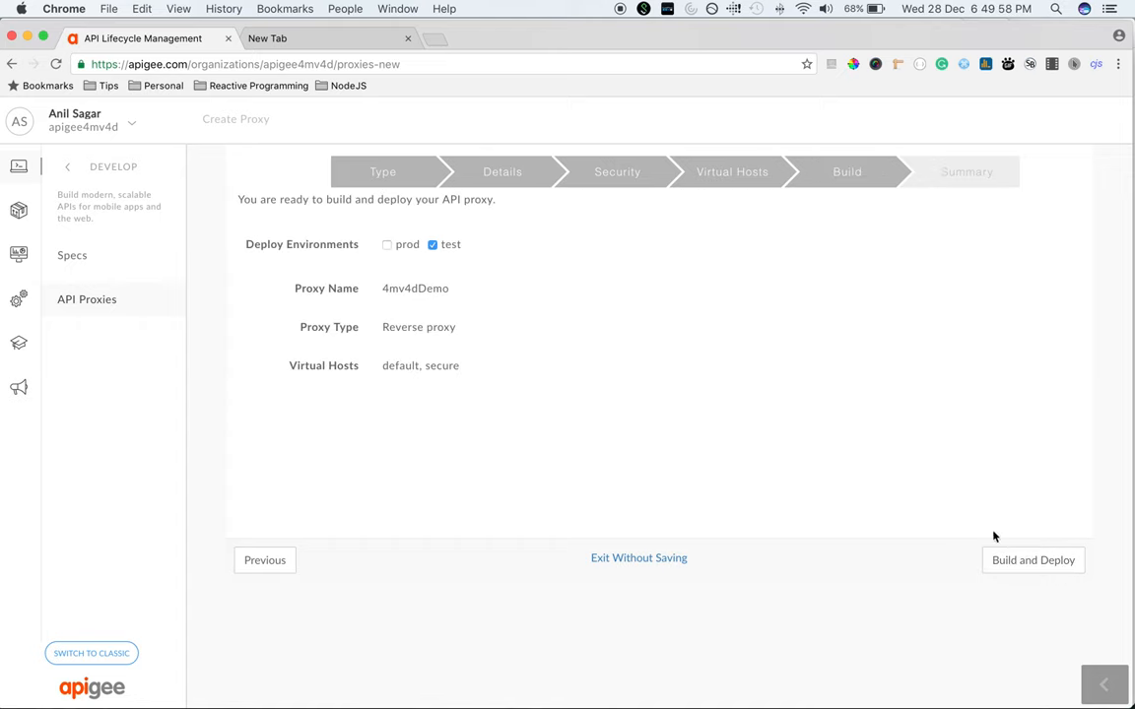
left_click(1033, 559)
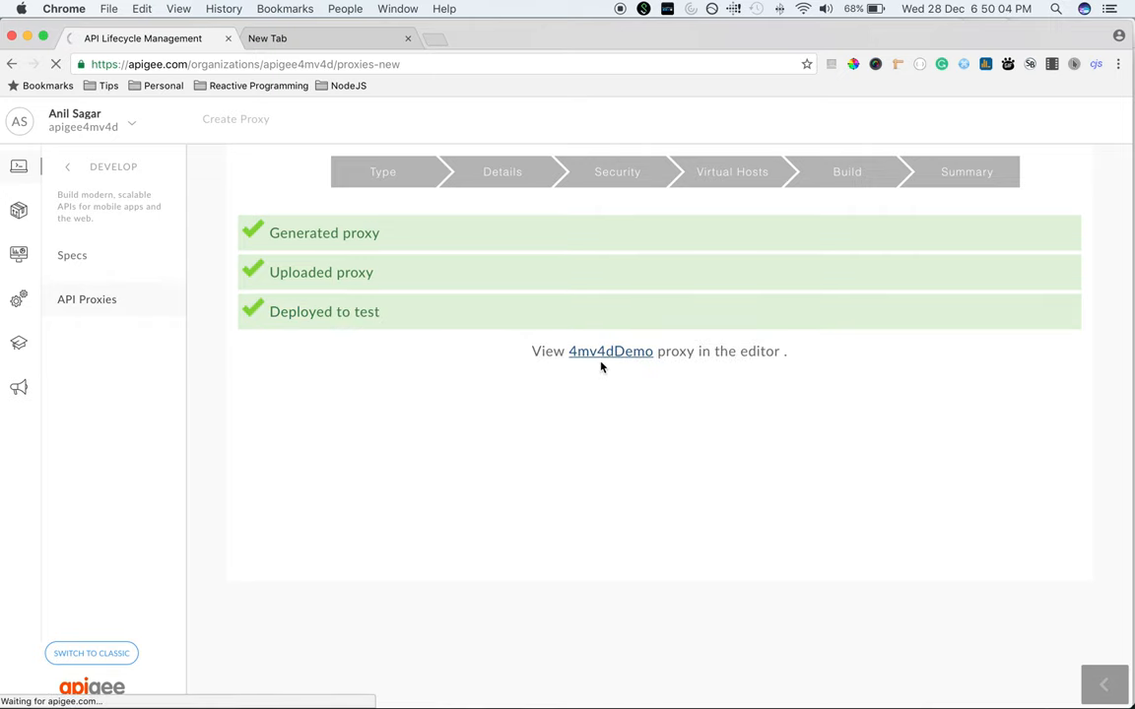
Step: Open the 4mv4dDemo proxy in Develop and inspect the default proxy endpoint's PreFlow
left_click(611, 351)
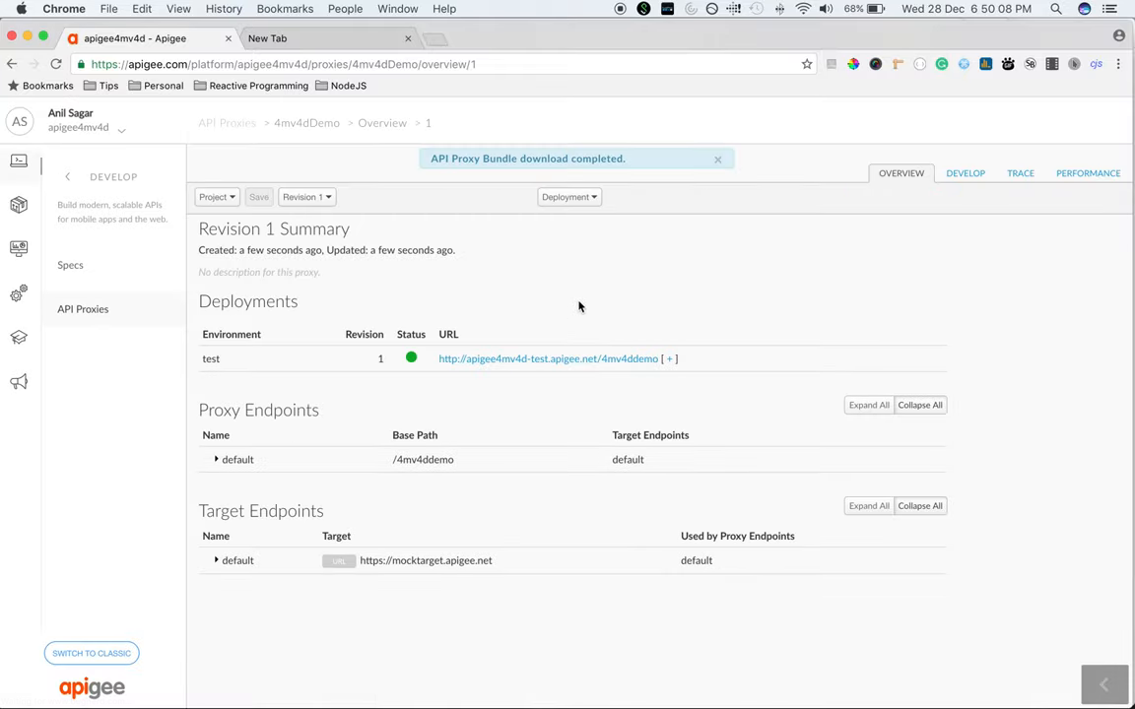
mouse_move(717, 261)
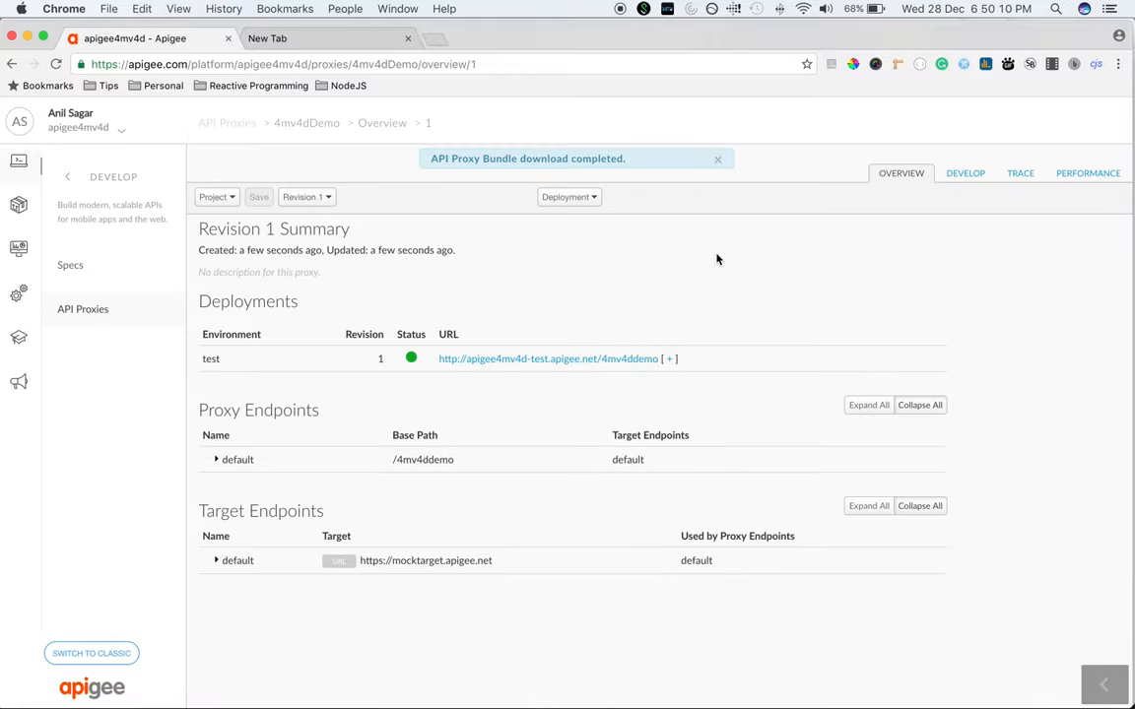
left_click(966, 173)
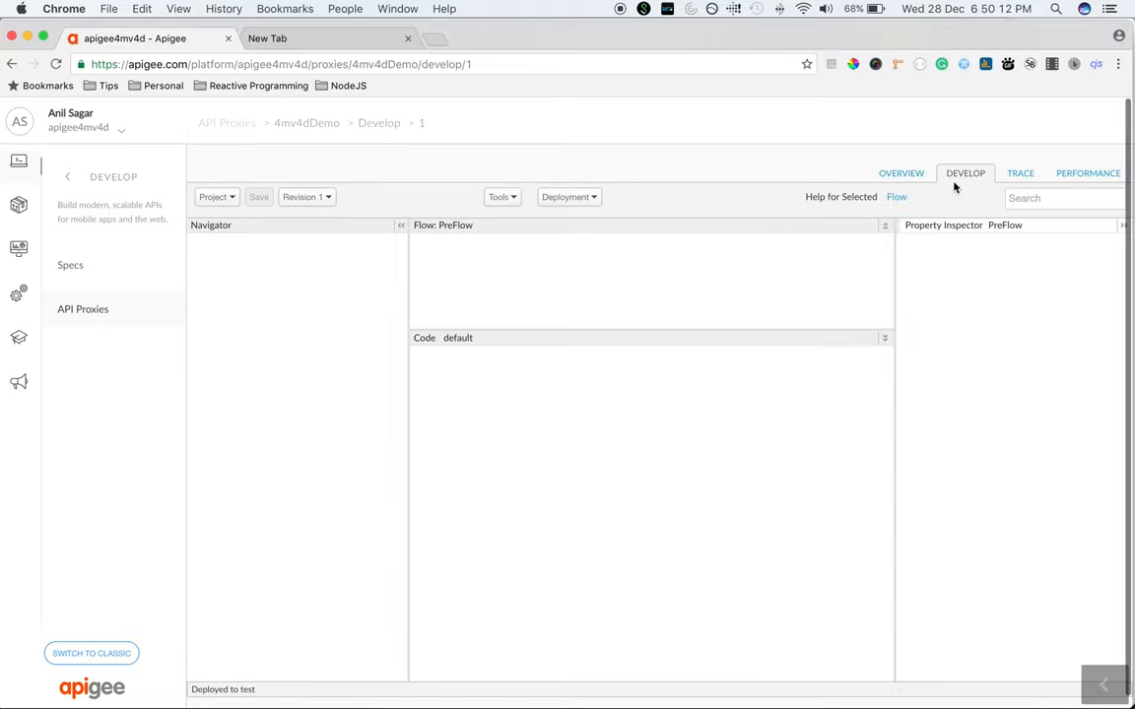
left_click(256, 314)
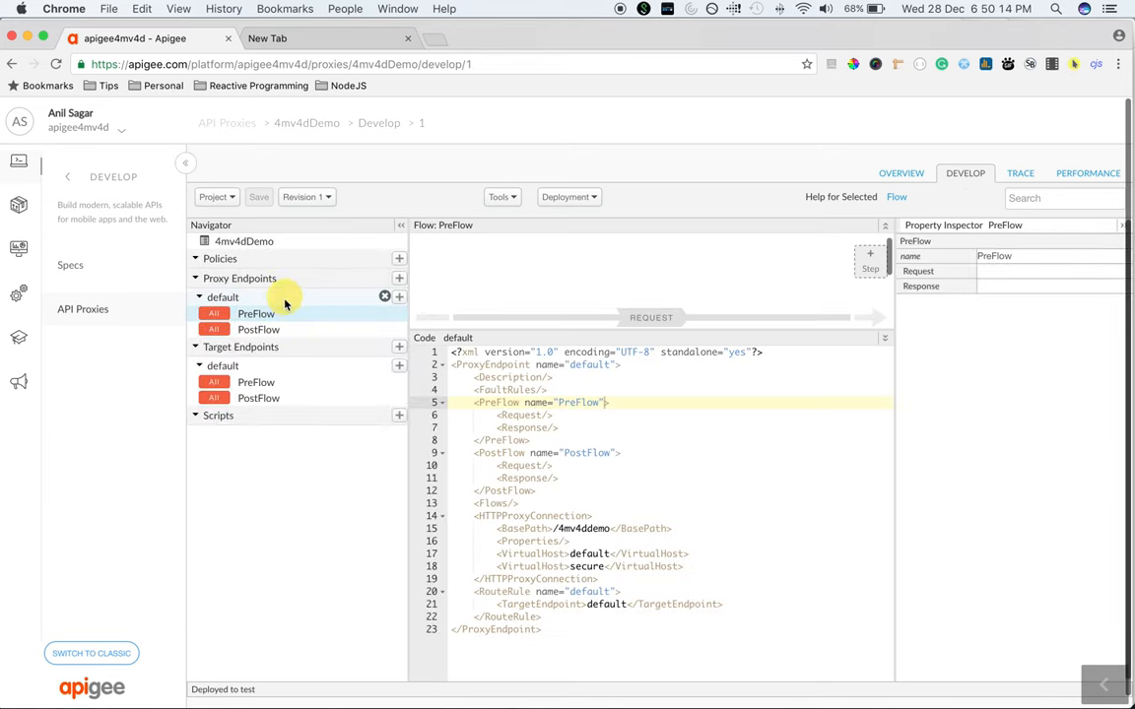
mouse_move(236, 296)
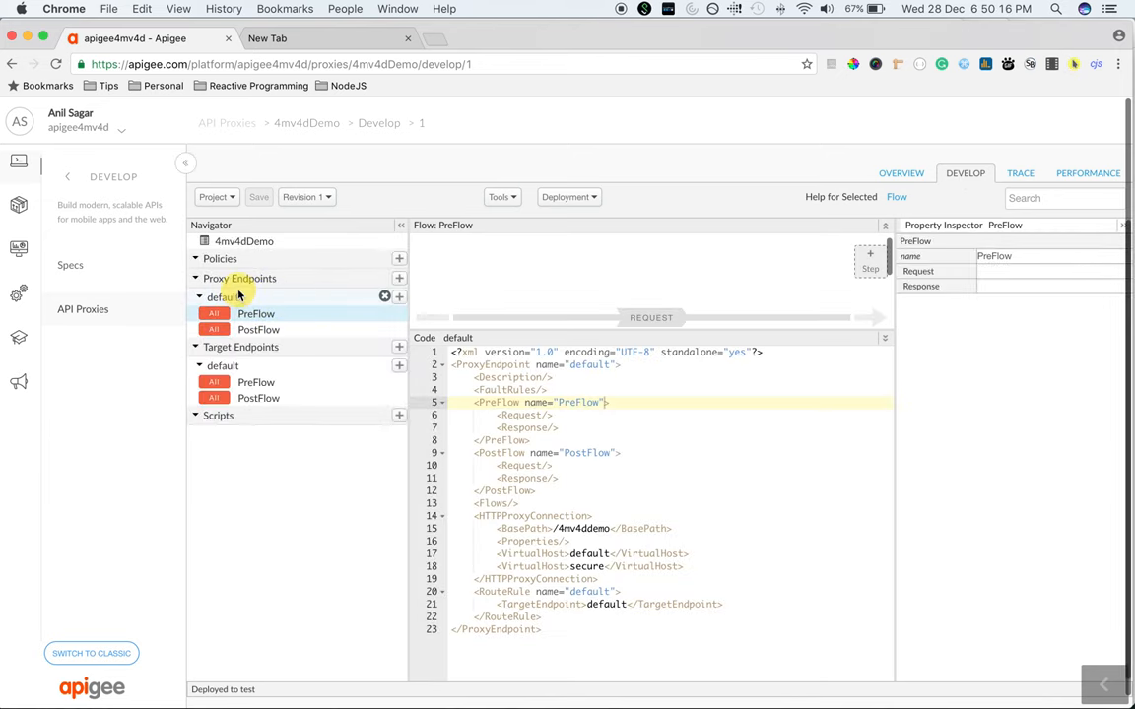
left_click(223, 296)
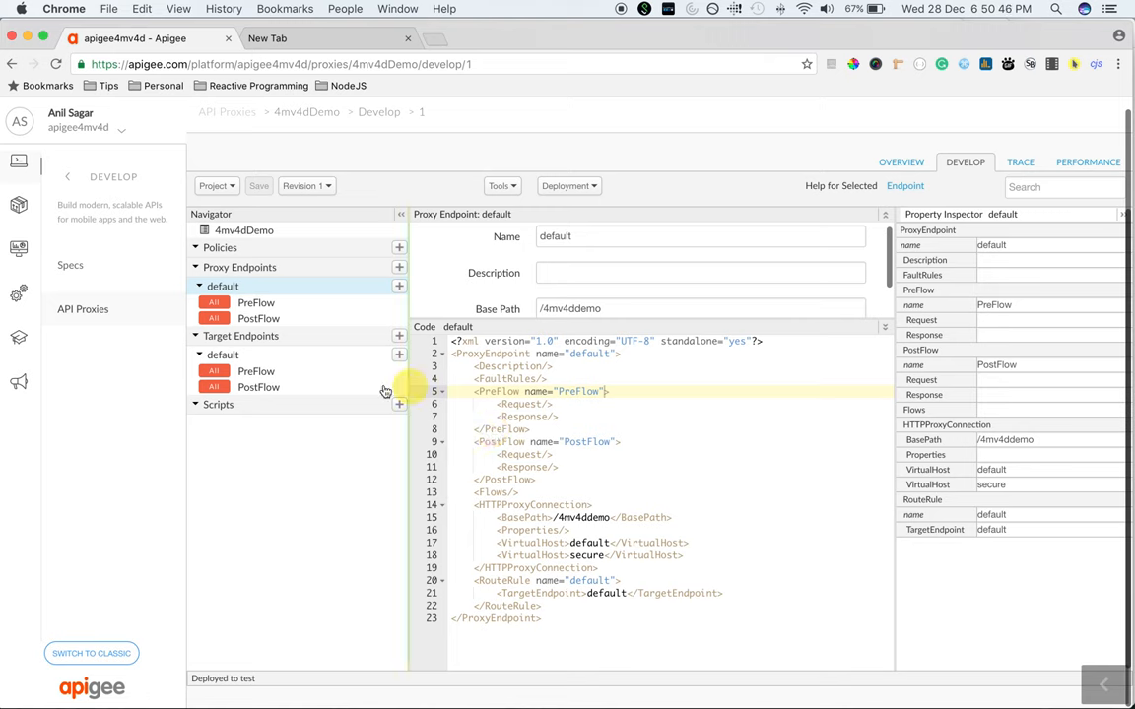
Step: Review the endpoint's base path and return to the Overview with its test deployment URL
left_click(223, 355)
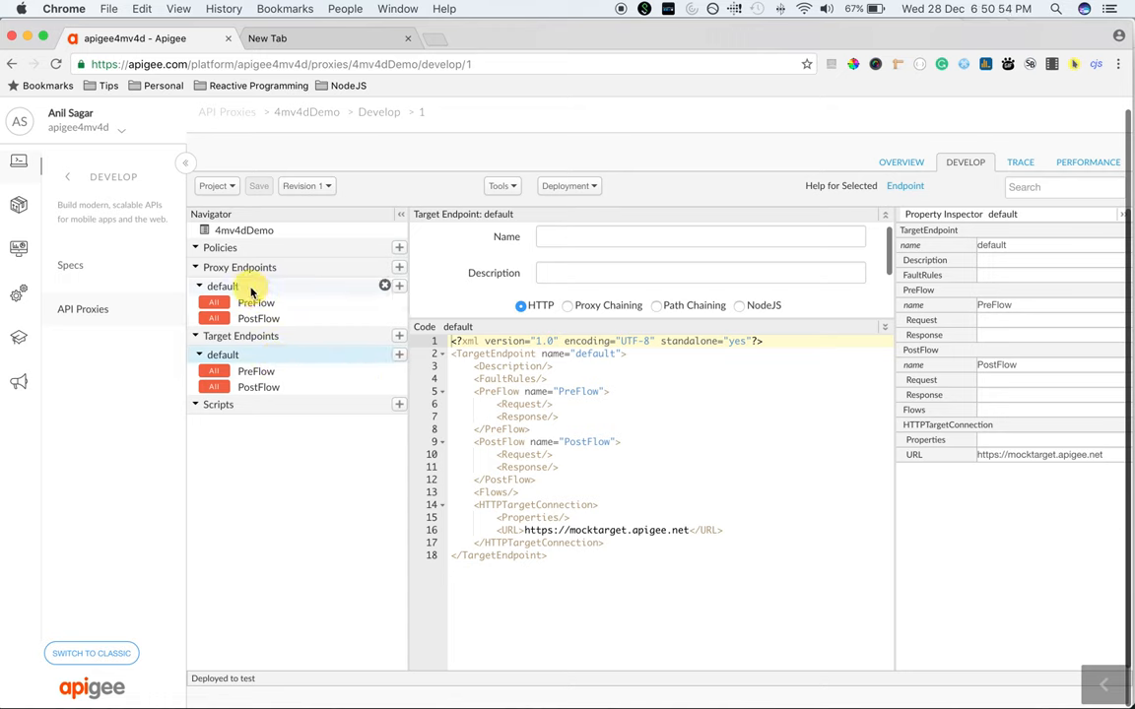
left_click(901, 161)
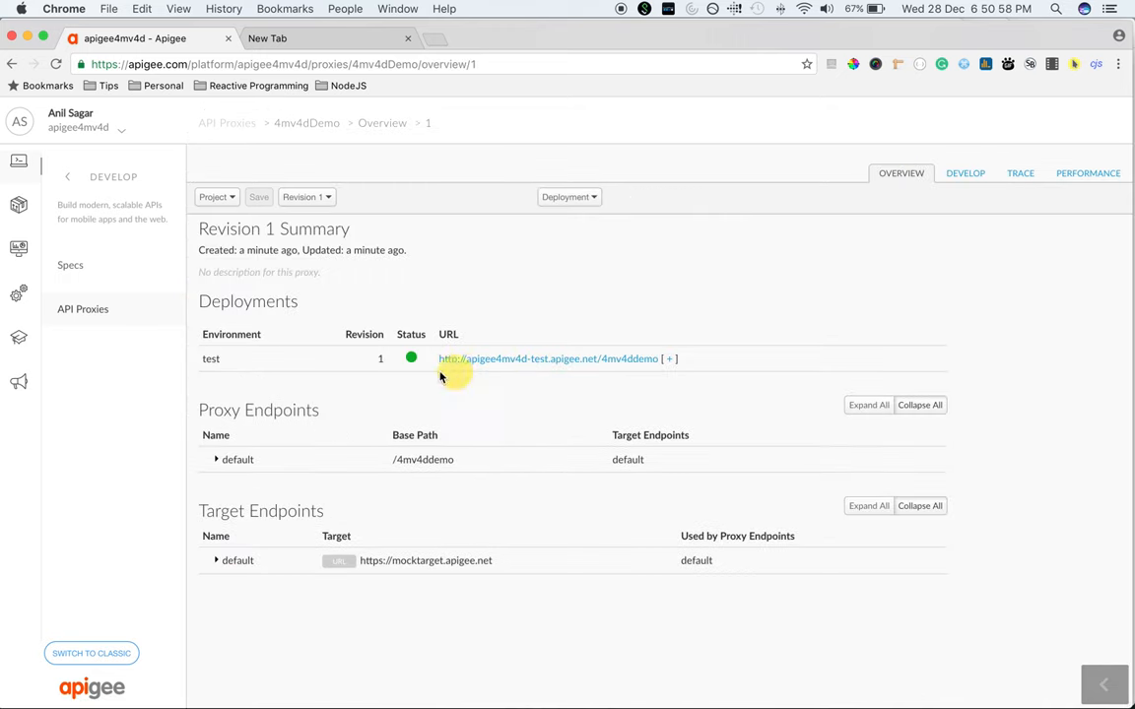
mouse_move(501, 373)
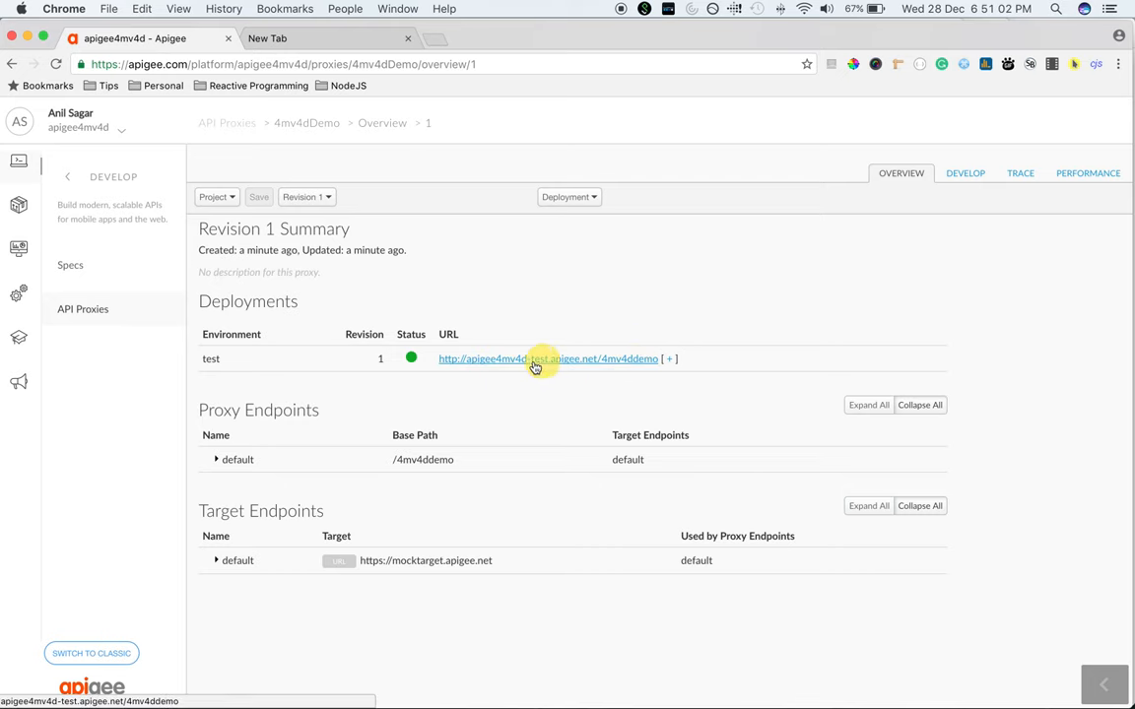
mouse_move(966, 173)
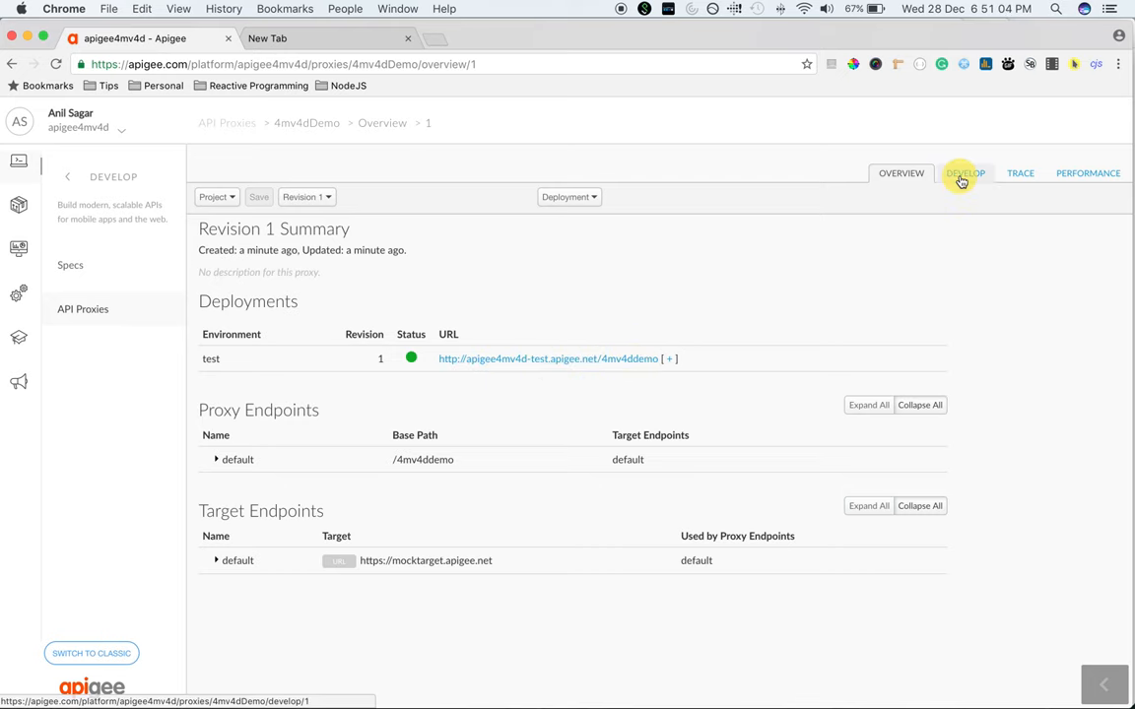
Step: Compare the default proxy endpoint settings in Develop with the Overview deployment URL
left_click(965, 174)
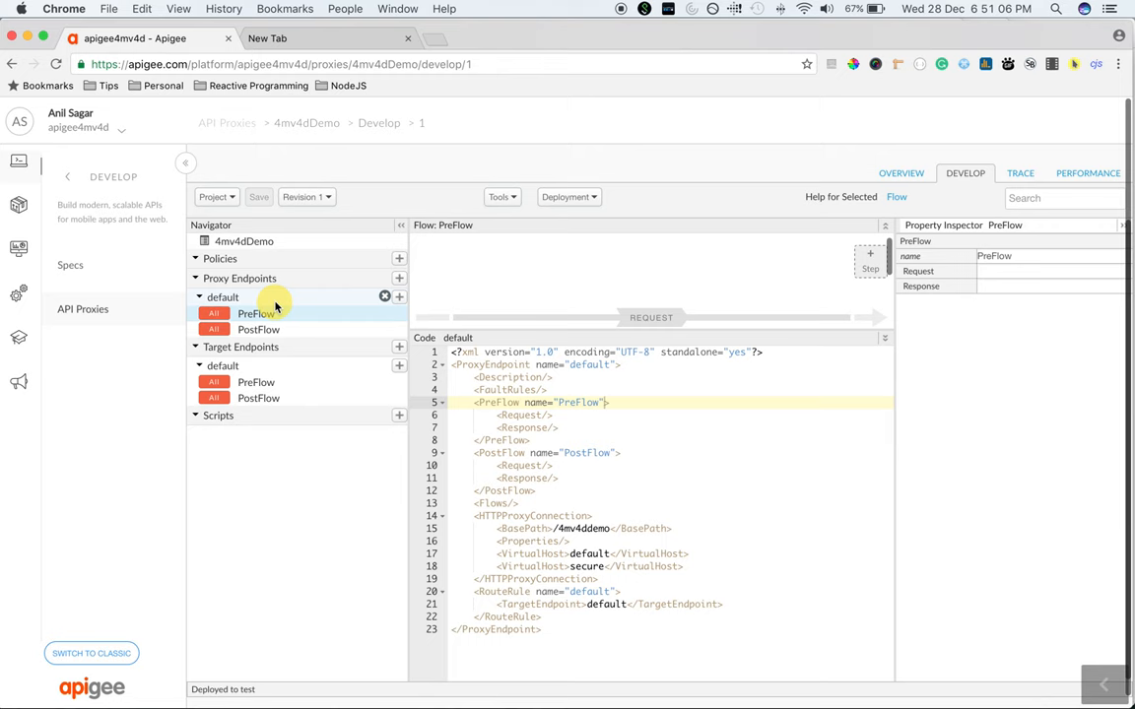
left_click(222, 296)
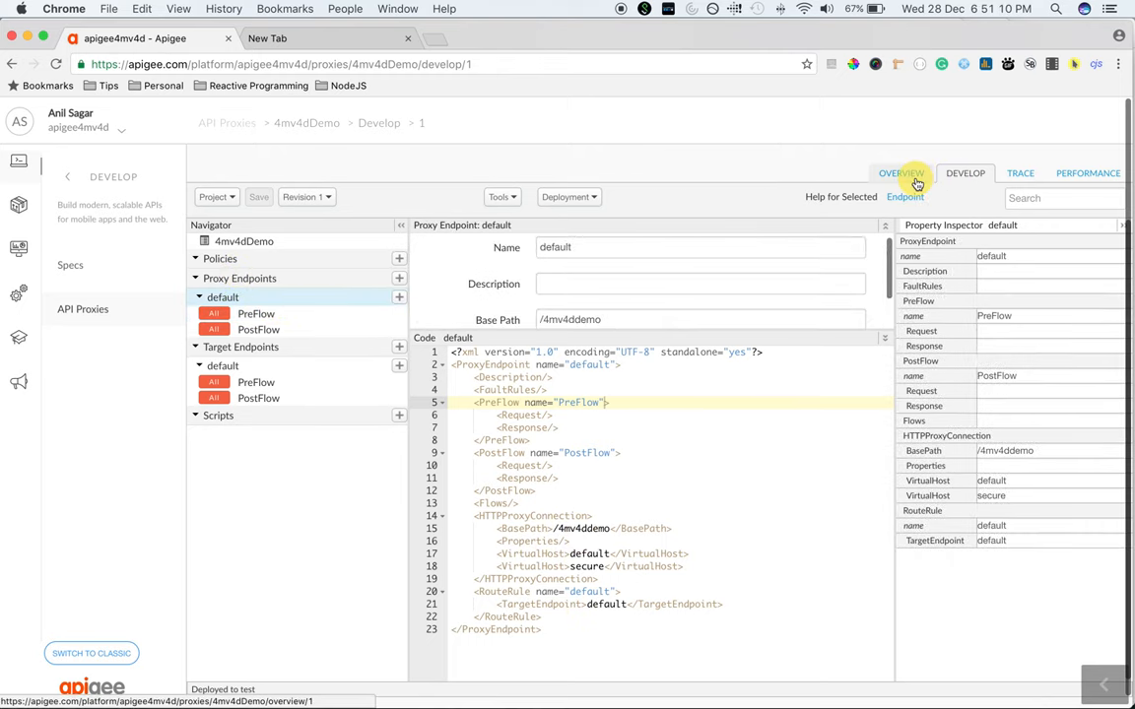
left_click(901, 173)
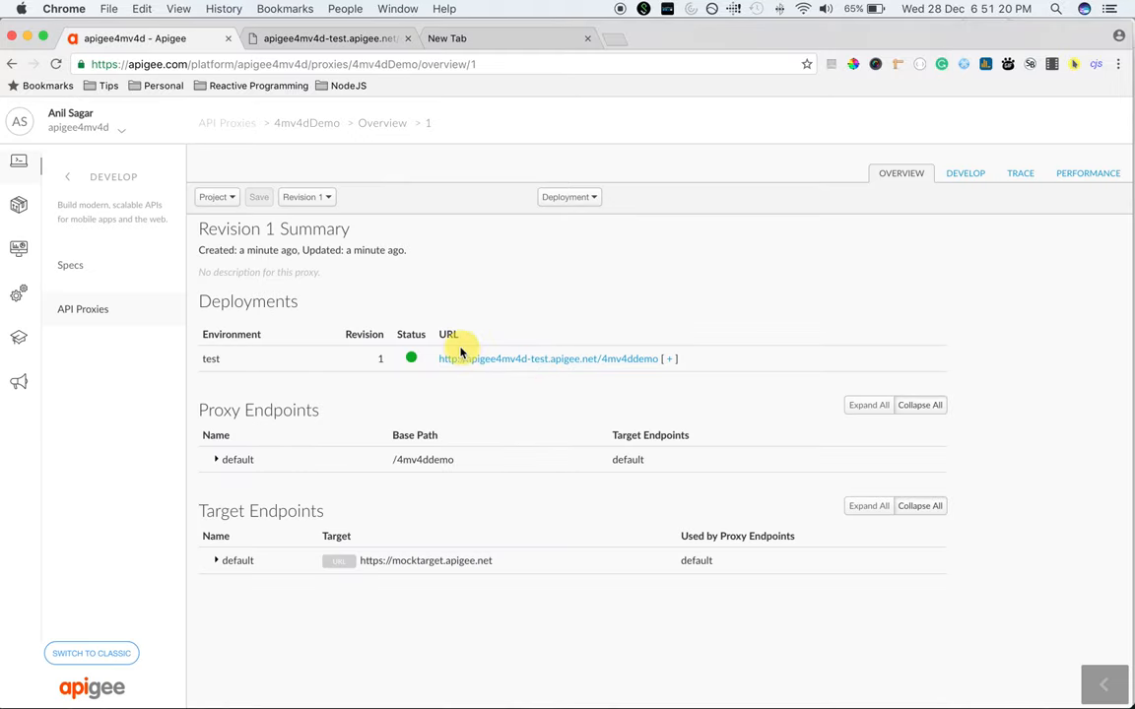
left_click(966, 174)
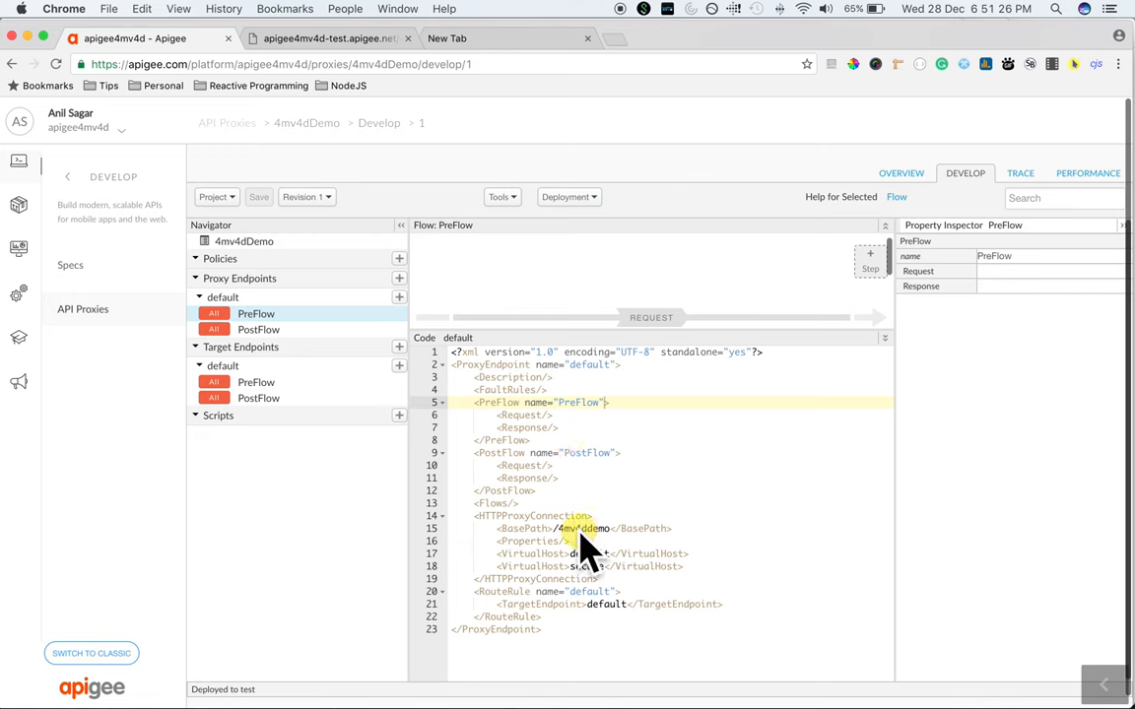
Step: Change the BasePath to /apidemo, save revision 1, and check the old proxy URL's fault response
double_click(584, 528)
type("api")
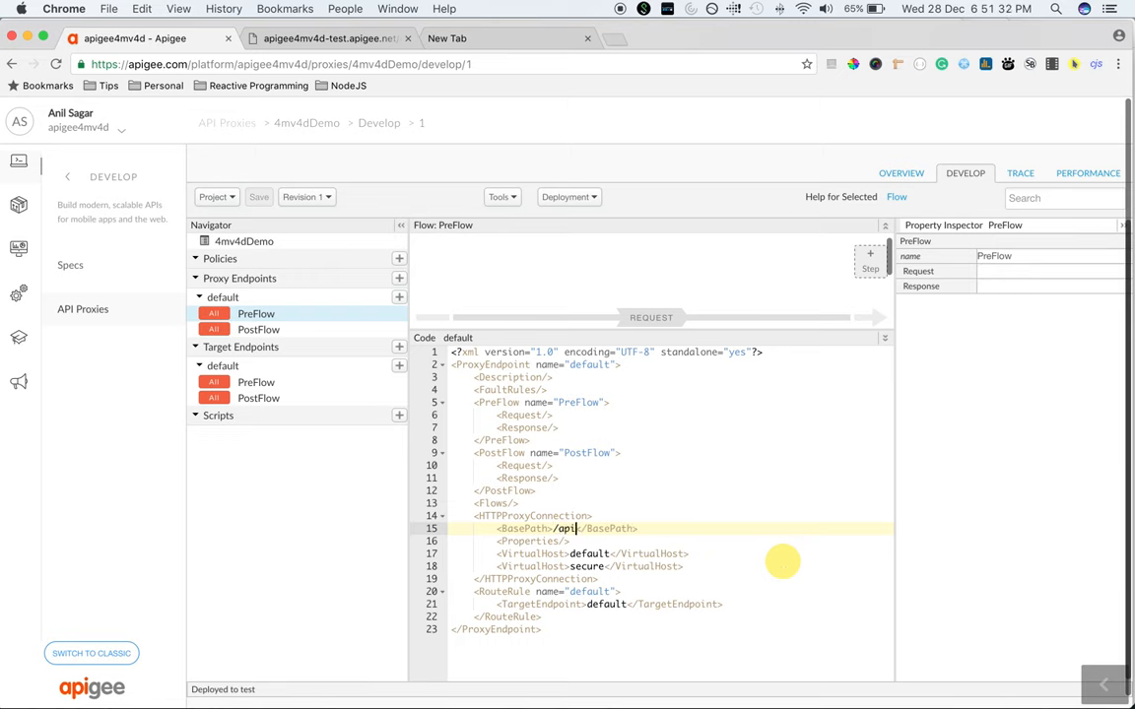
type("demo")
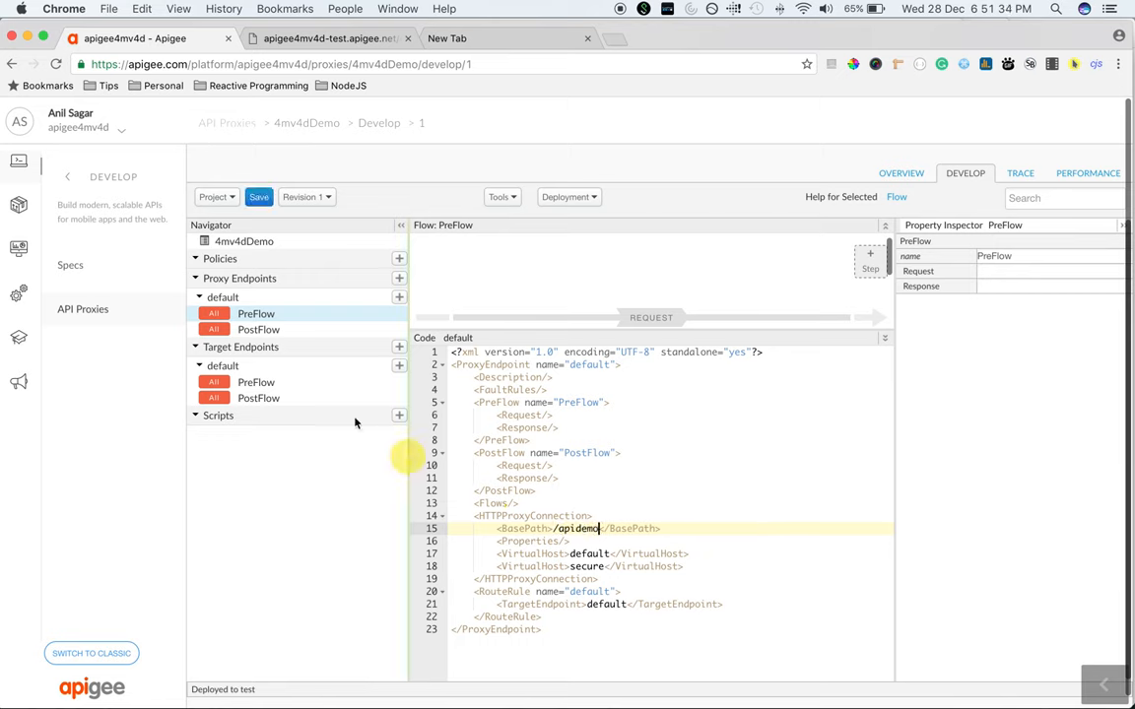
left_click(258, 197)
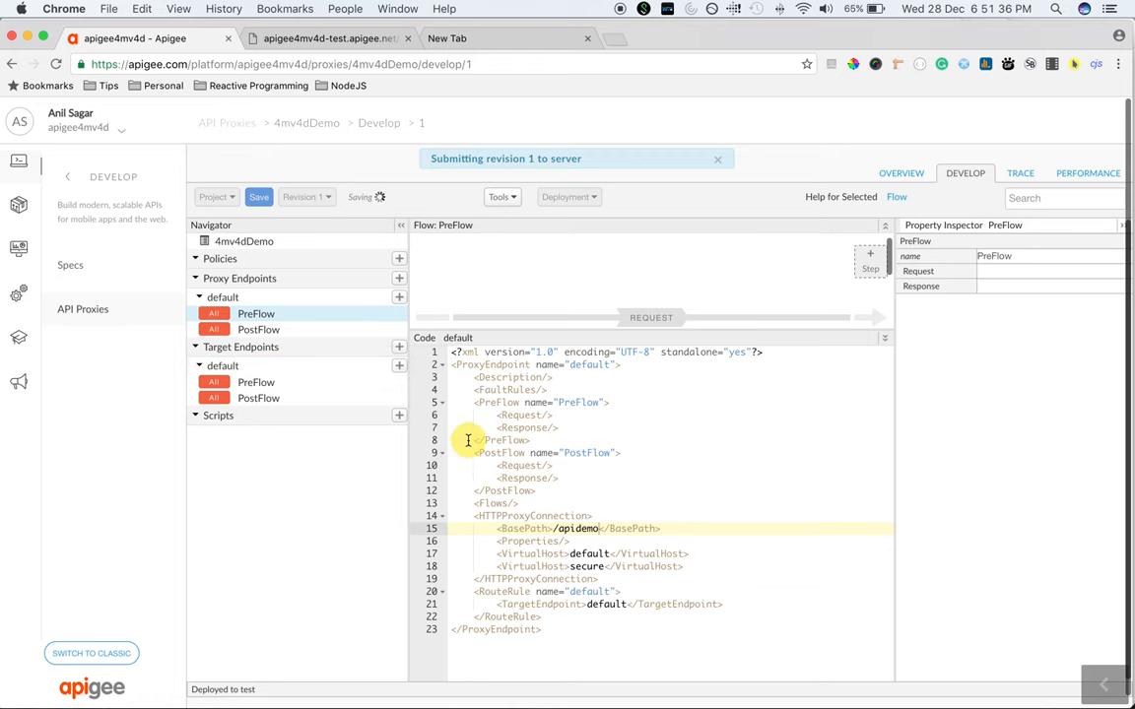
left_click(329, 37)
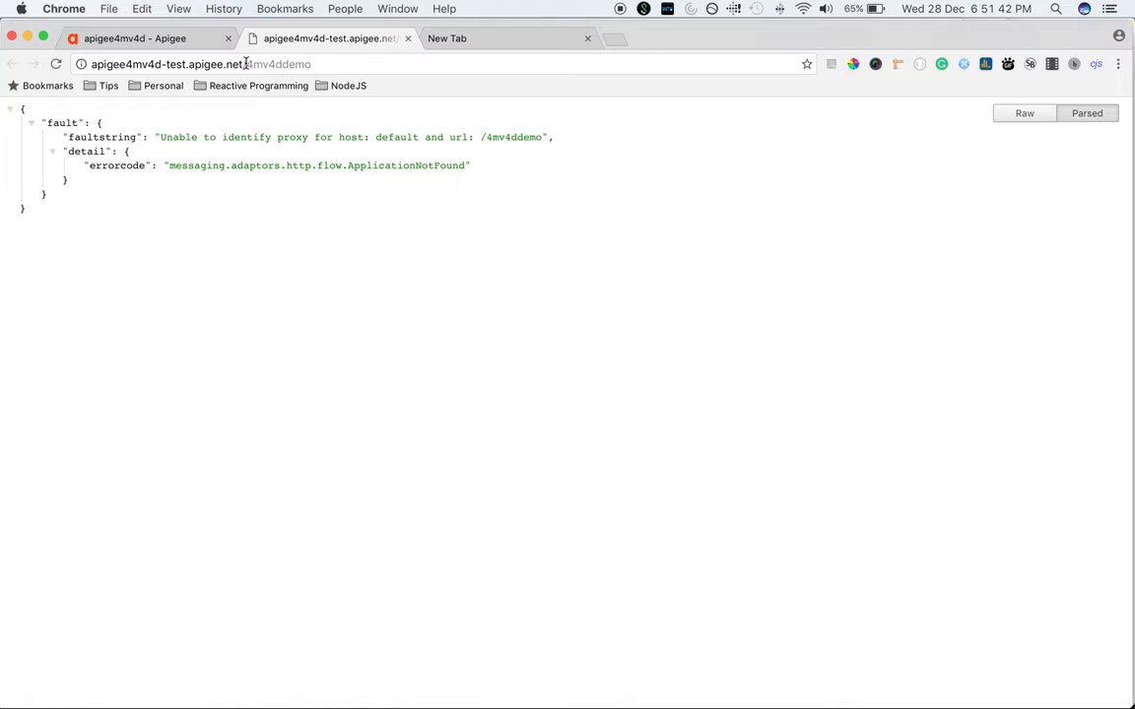
Step: Point the browser tab at /apidemo, load httpbin.org/get?city=newyork, and return to the proxy editor
type("apidemo")
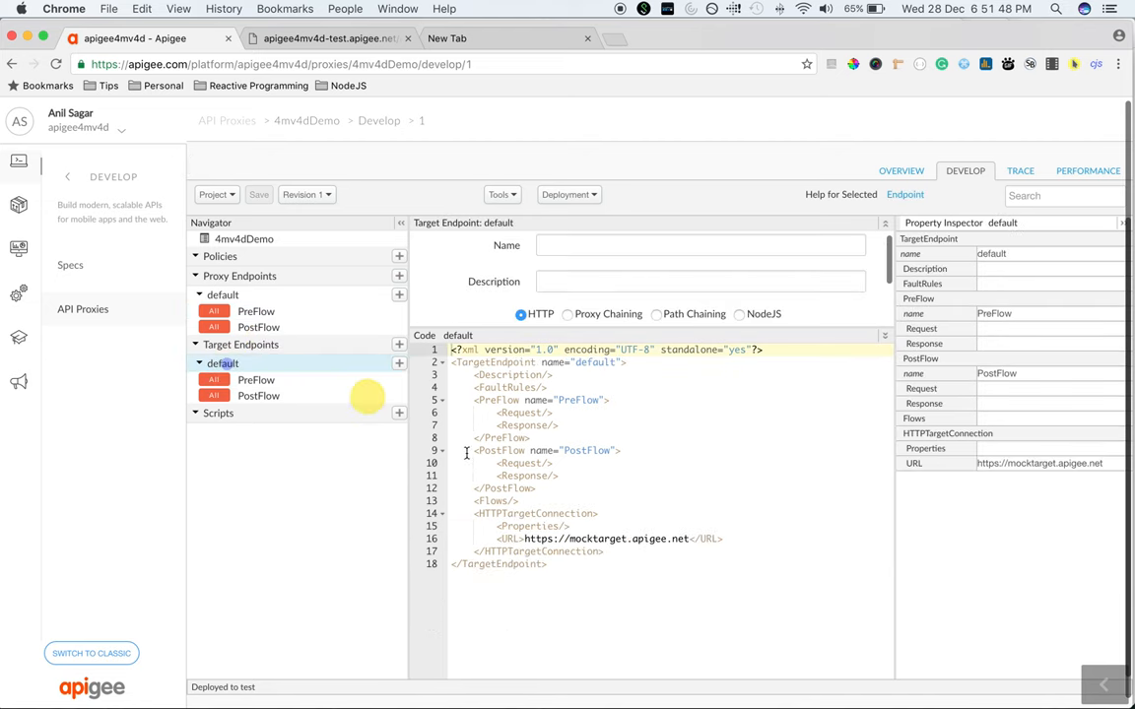
mouse_move(284, 363)
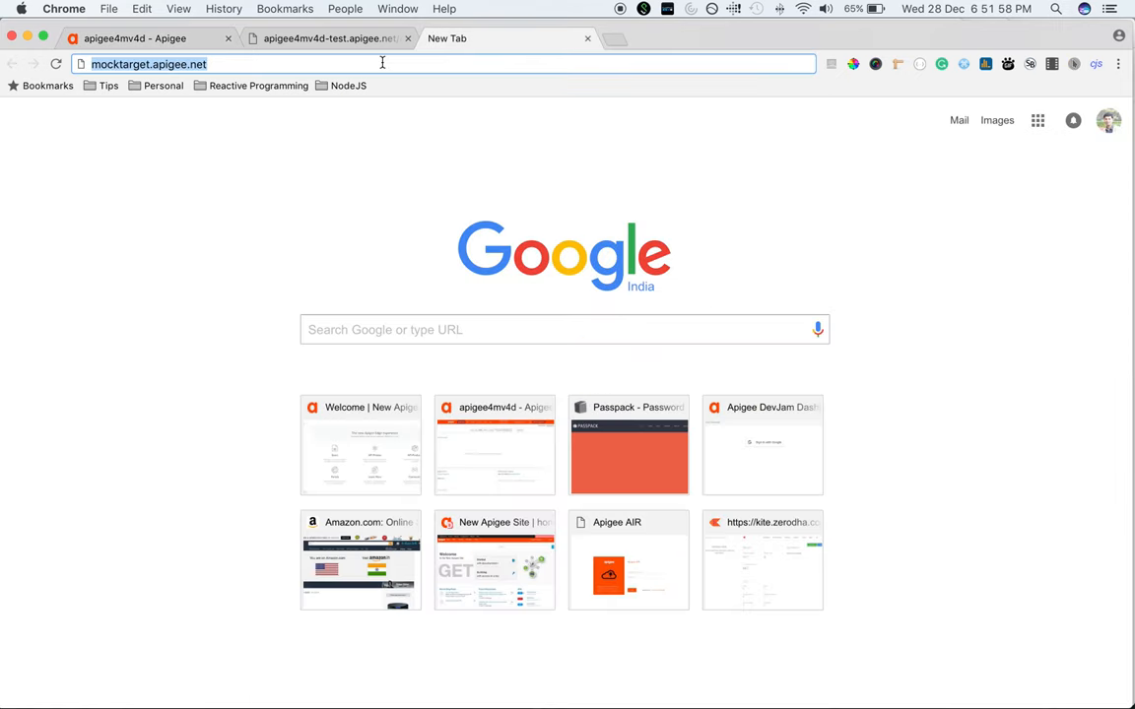
type("httpbin.org/get?city=newyork")
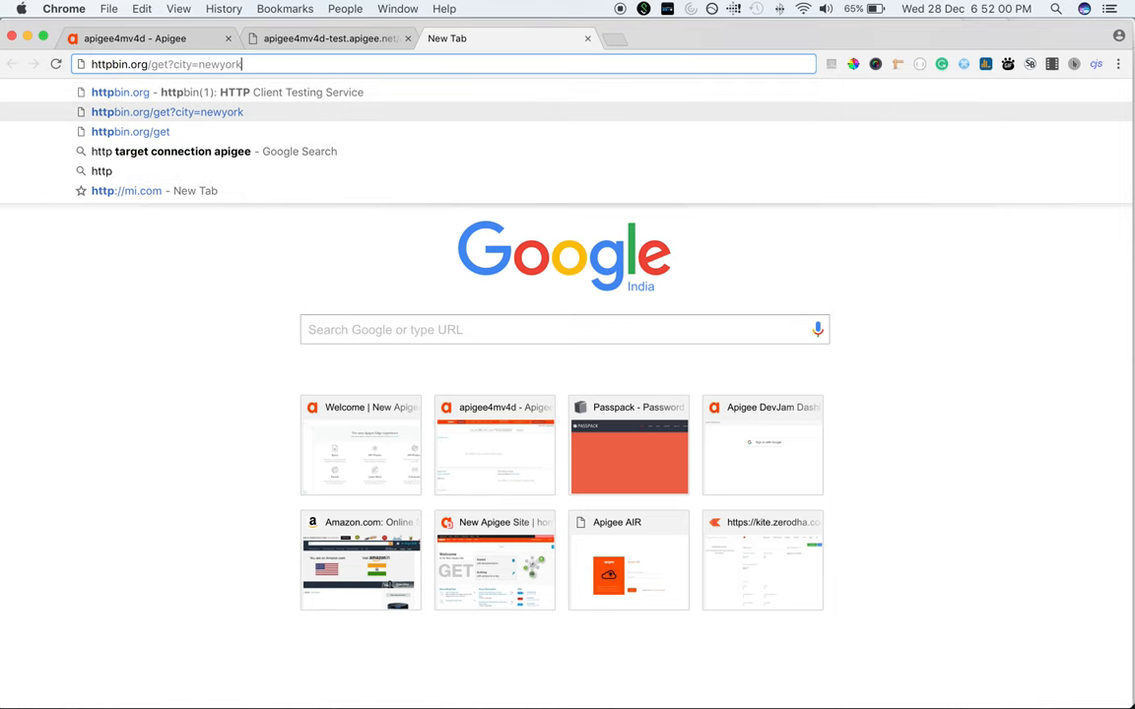
left_click(130, 130)
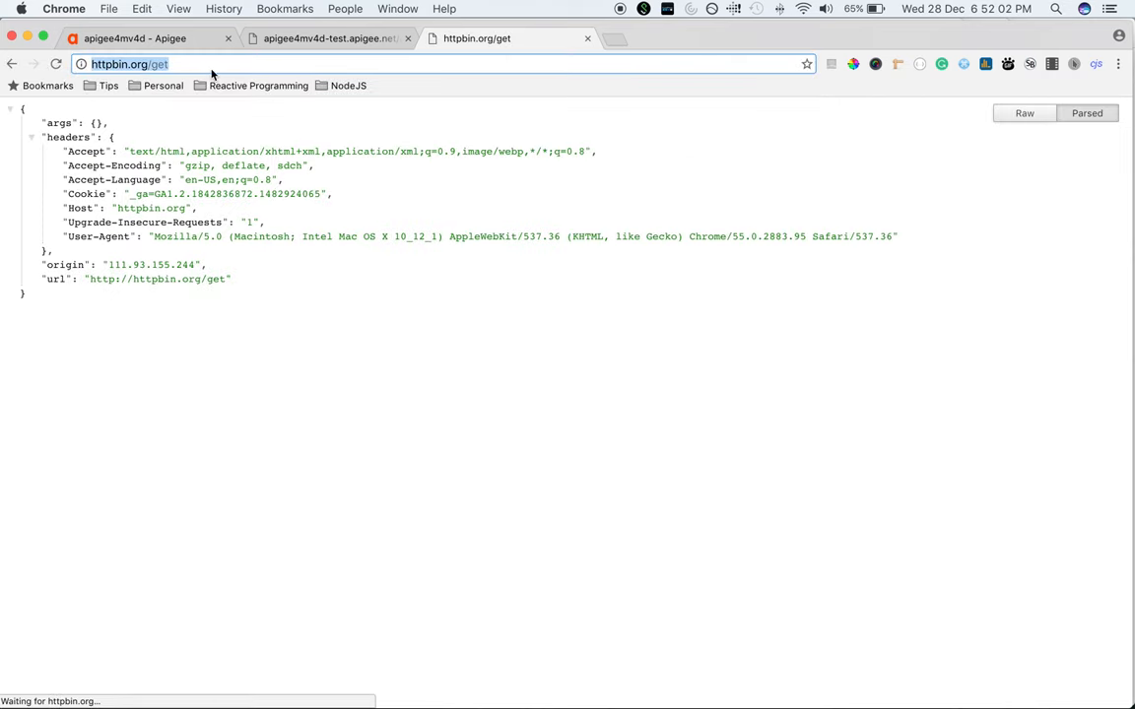
left_click(147, 40)
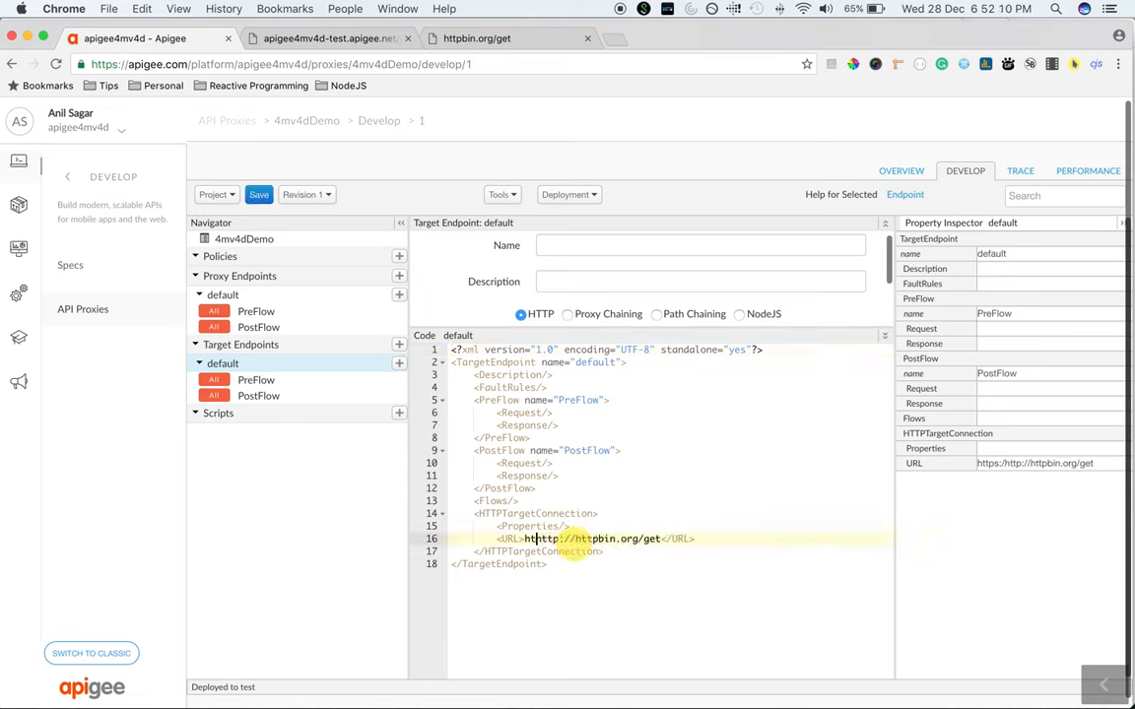
Step: Save the httpbin target URL, confirm /apidemo returns httpbin's response, and show the default proxy endpoint
left_click(261, 195)
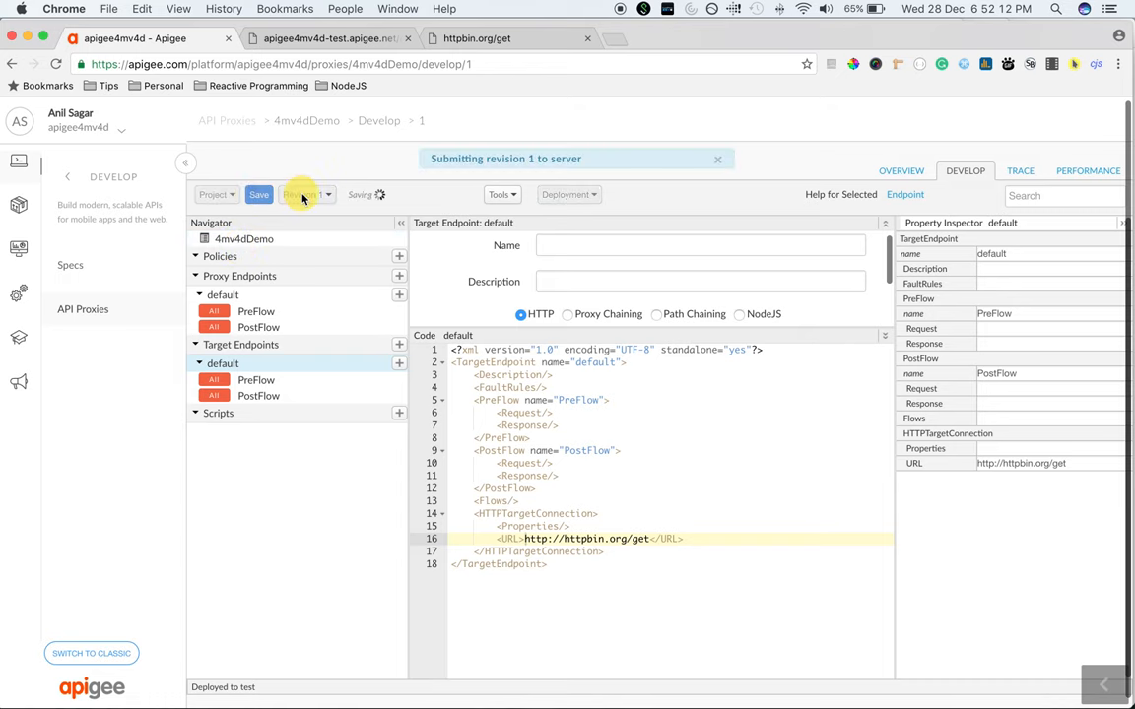
left_click(260, 196)
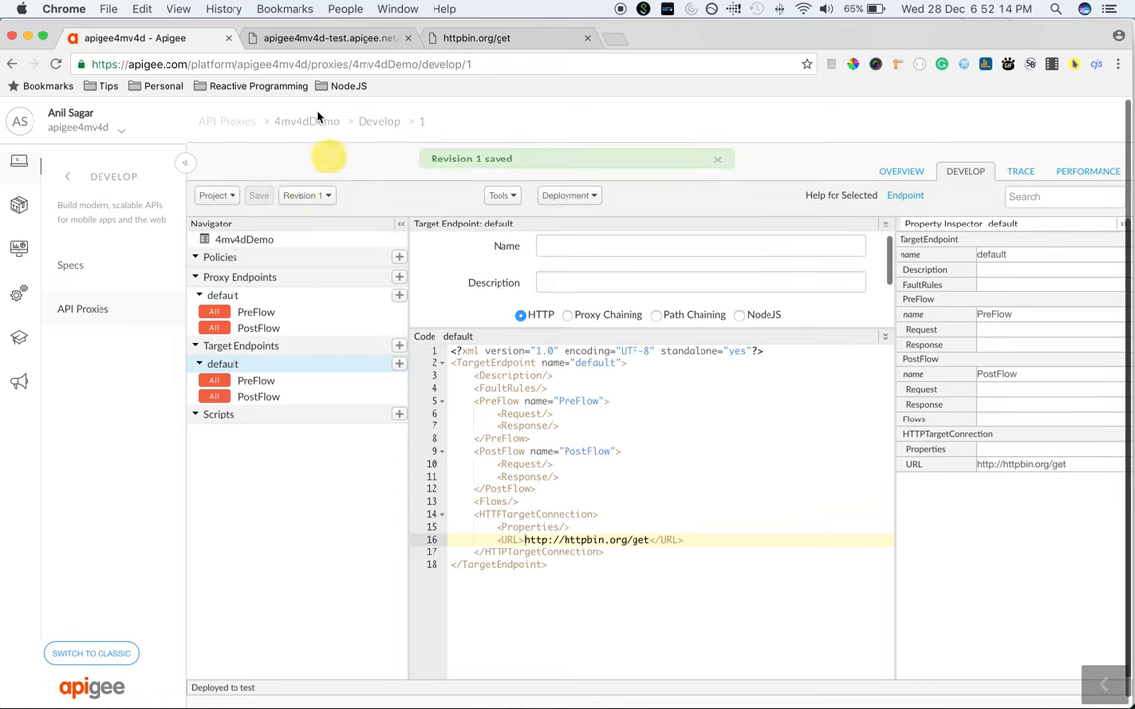
left_click(329, 40)
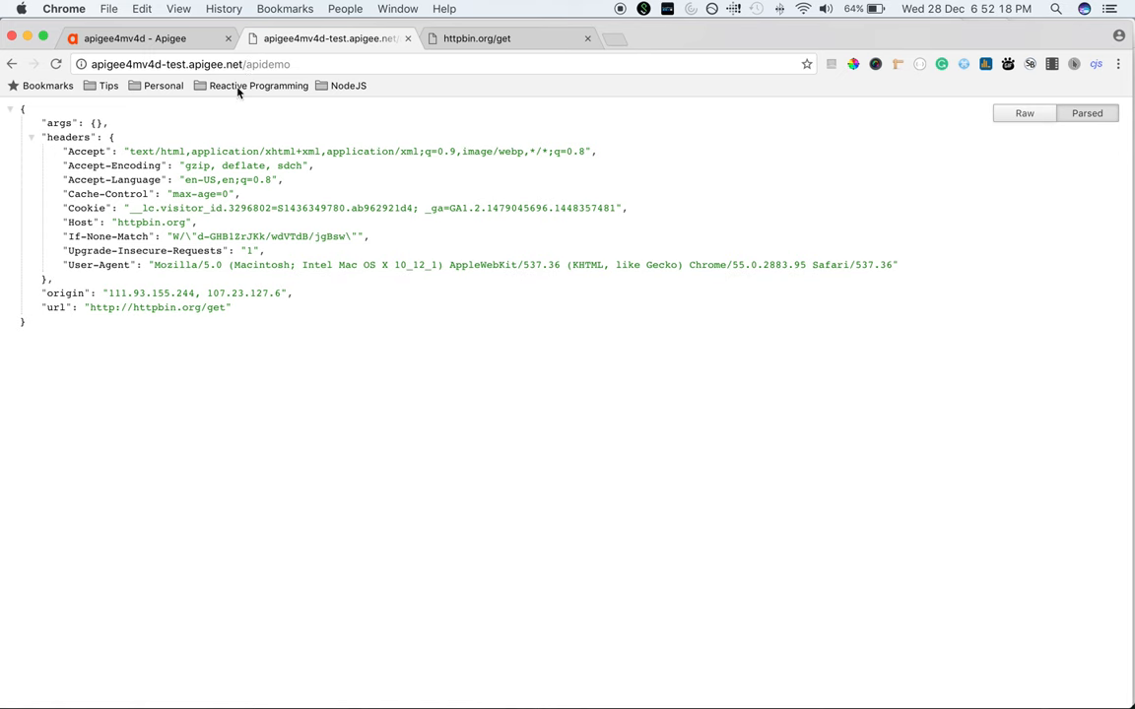
left_click(148, 40)
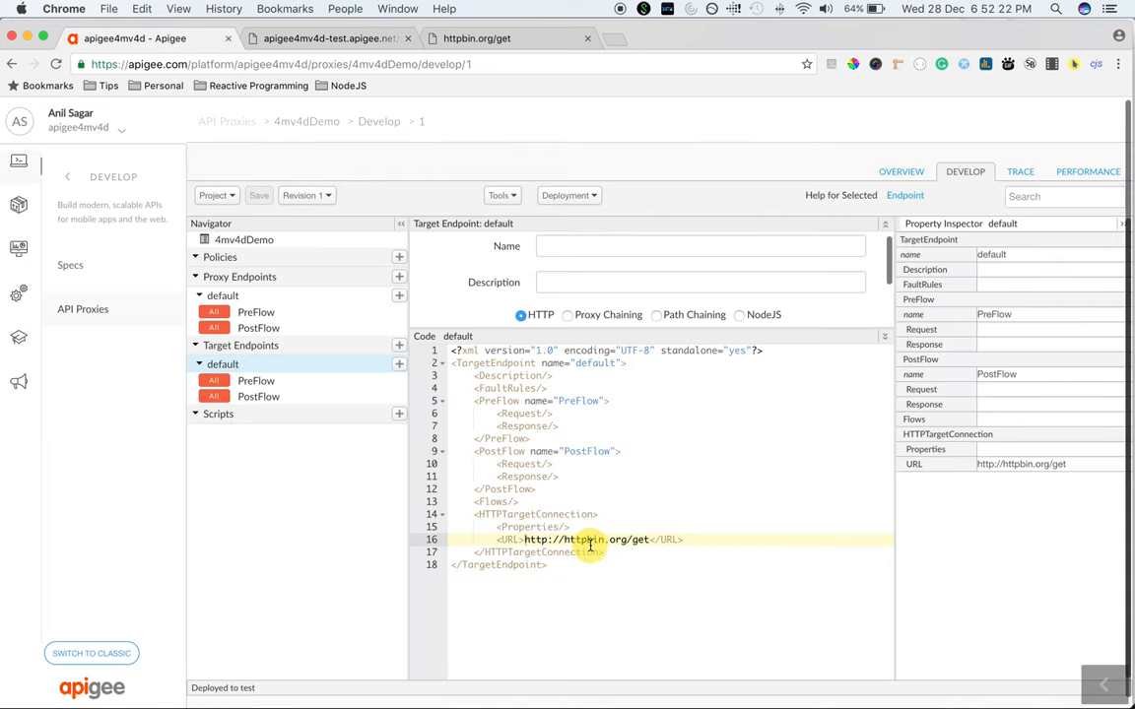
left_click(256, 295)
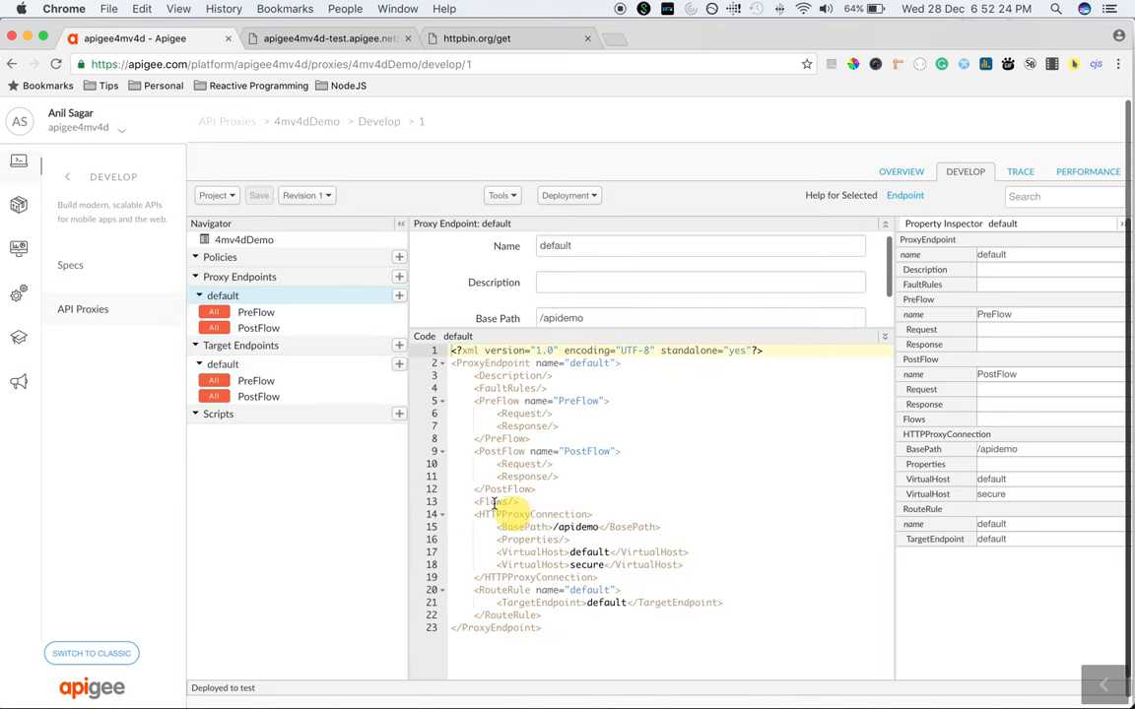